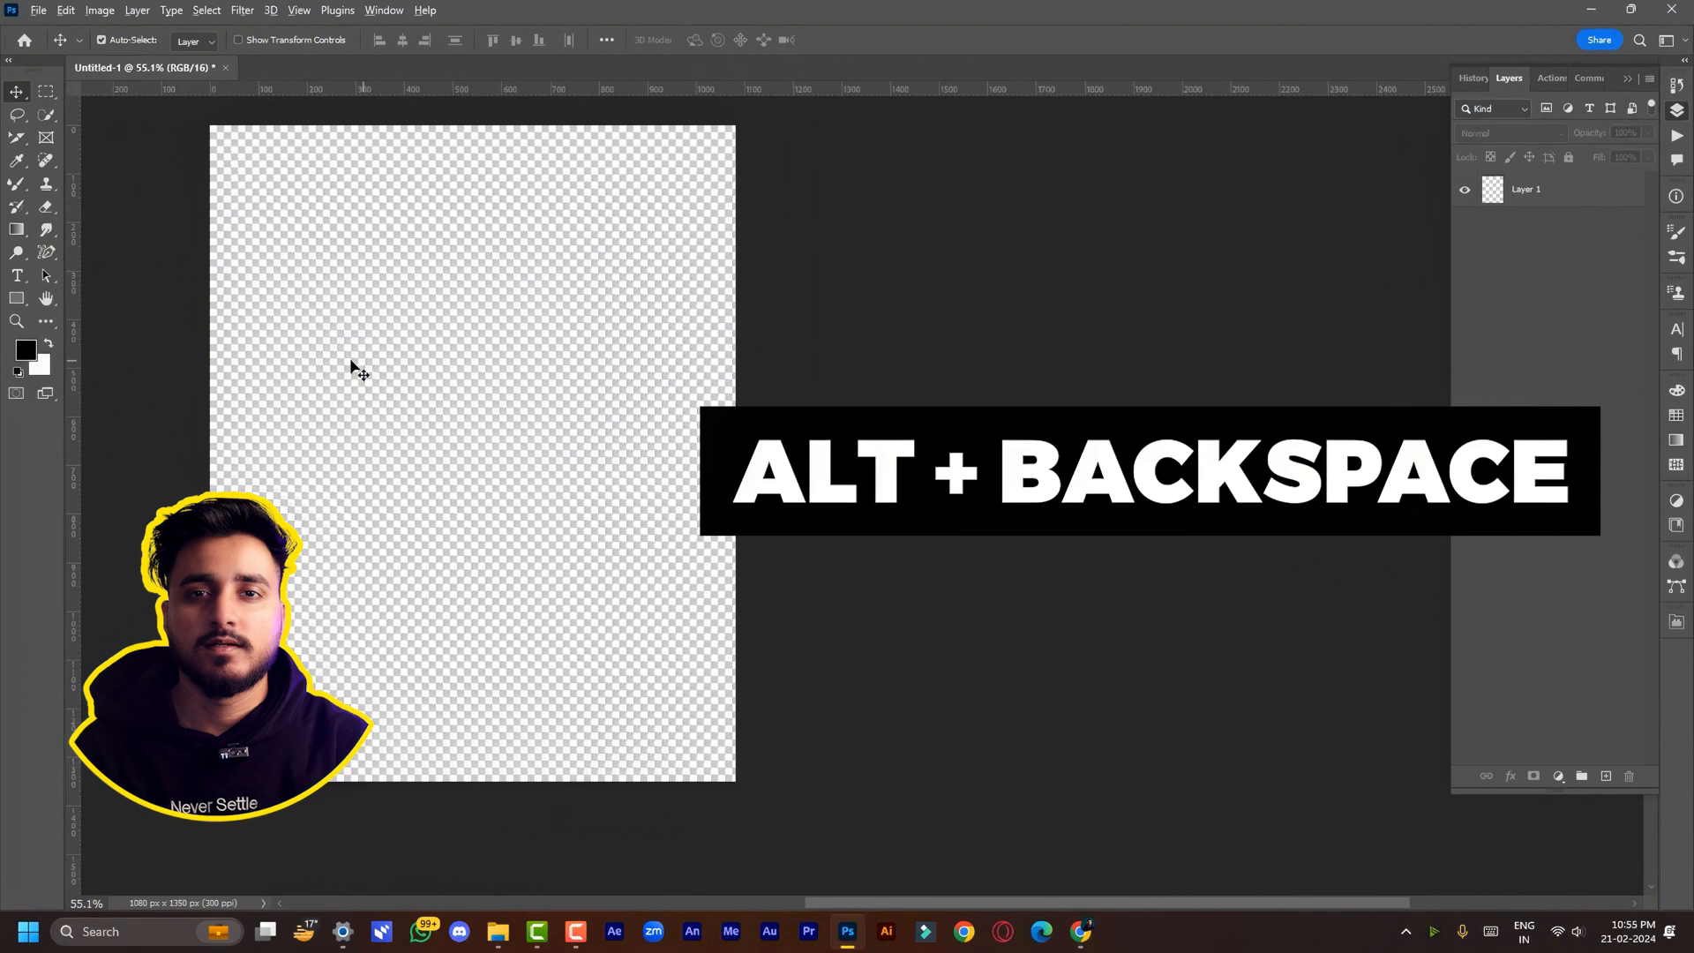
mouse_move(1352, 229)
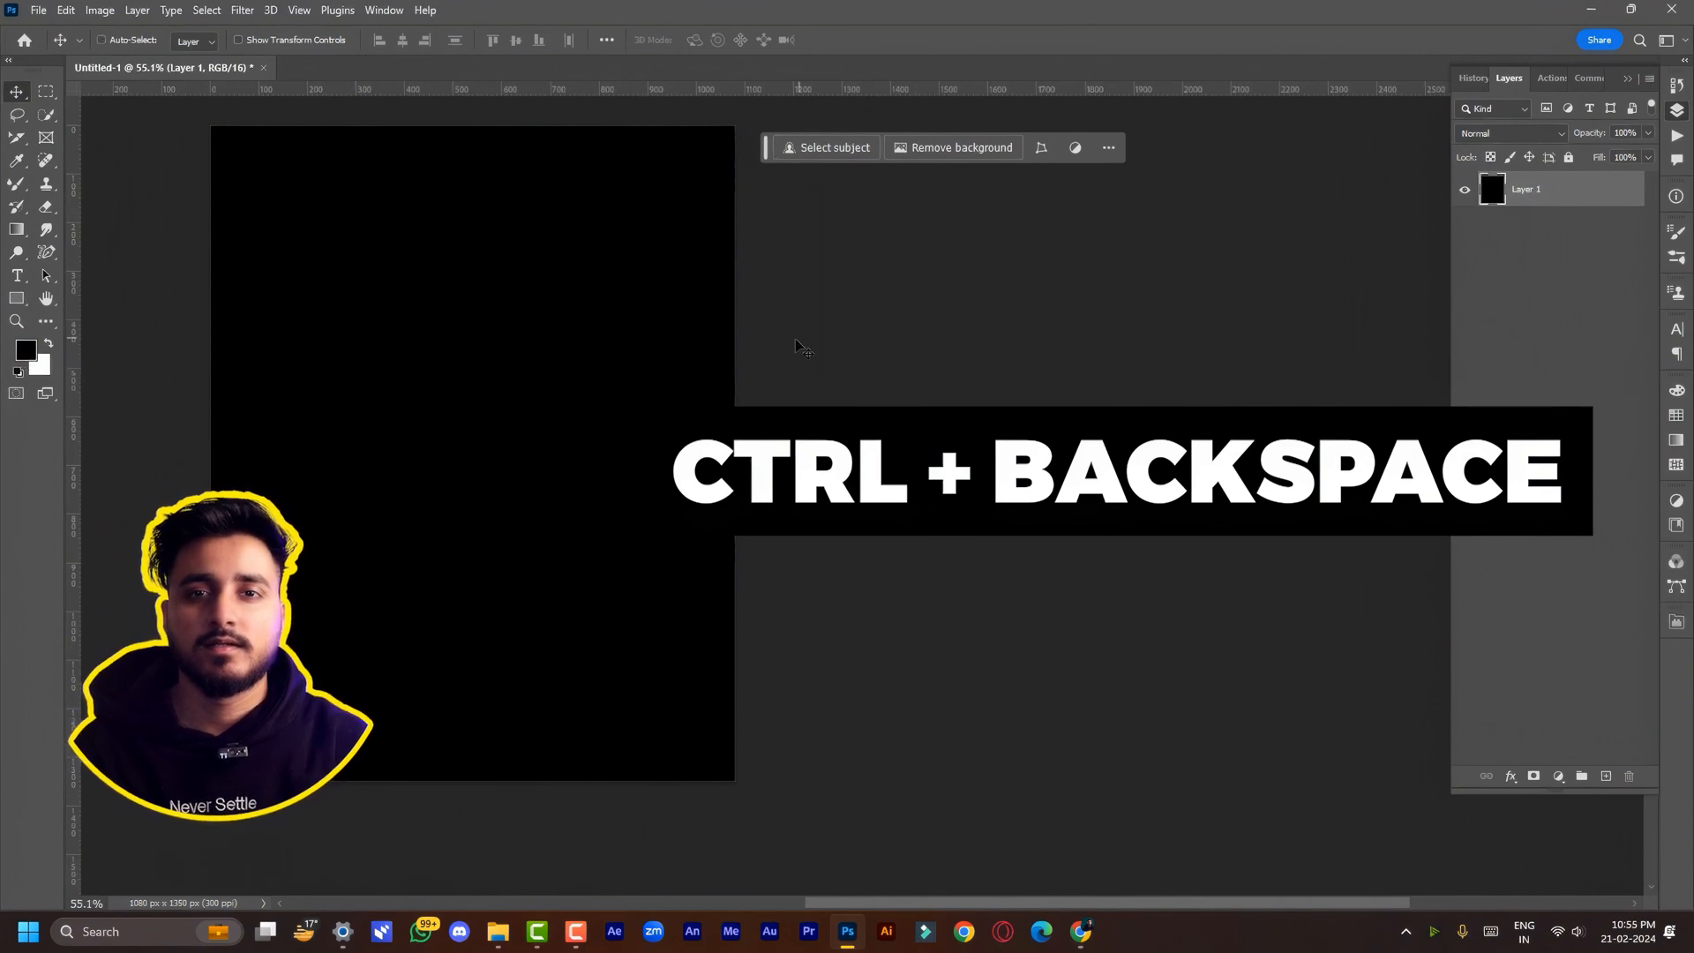
Fill Layer 1 with the solid black background colour
key(Ctrl+Backspace)
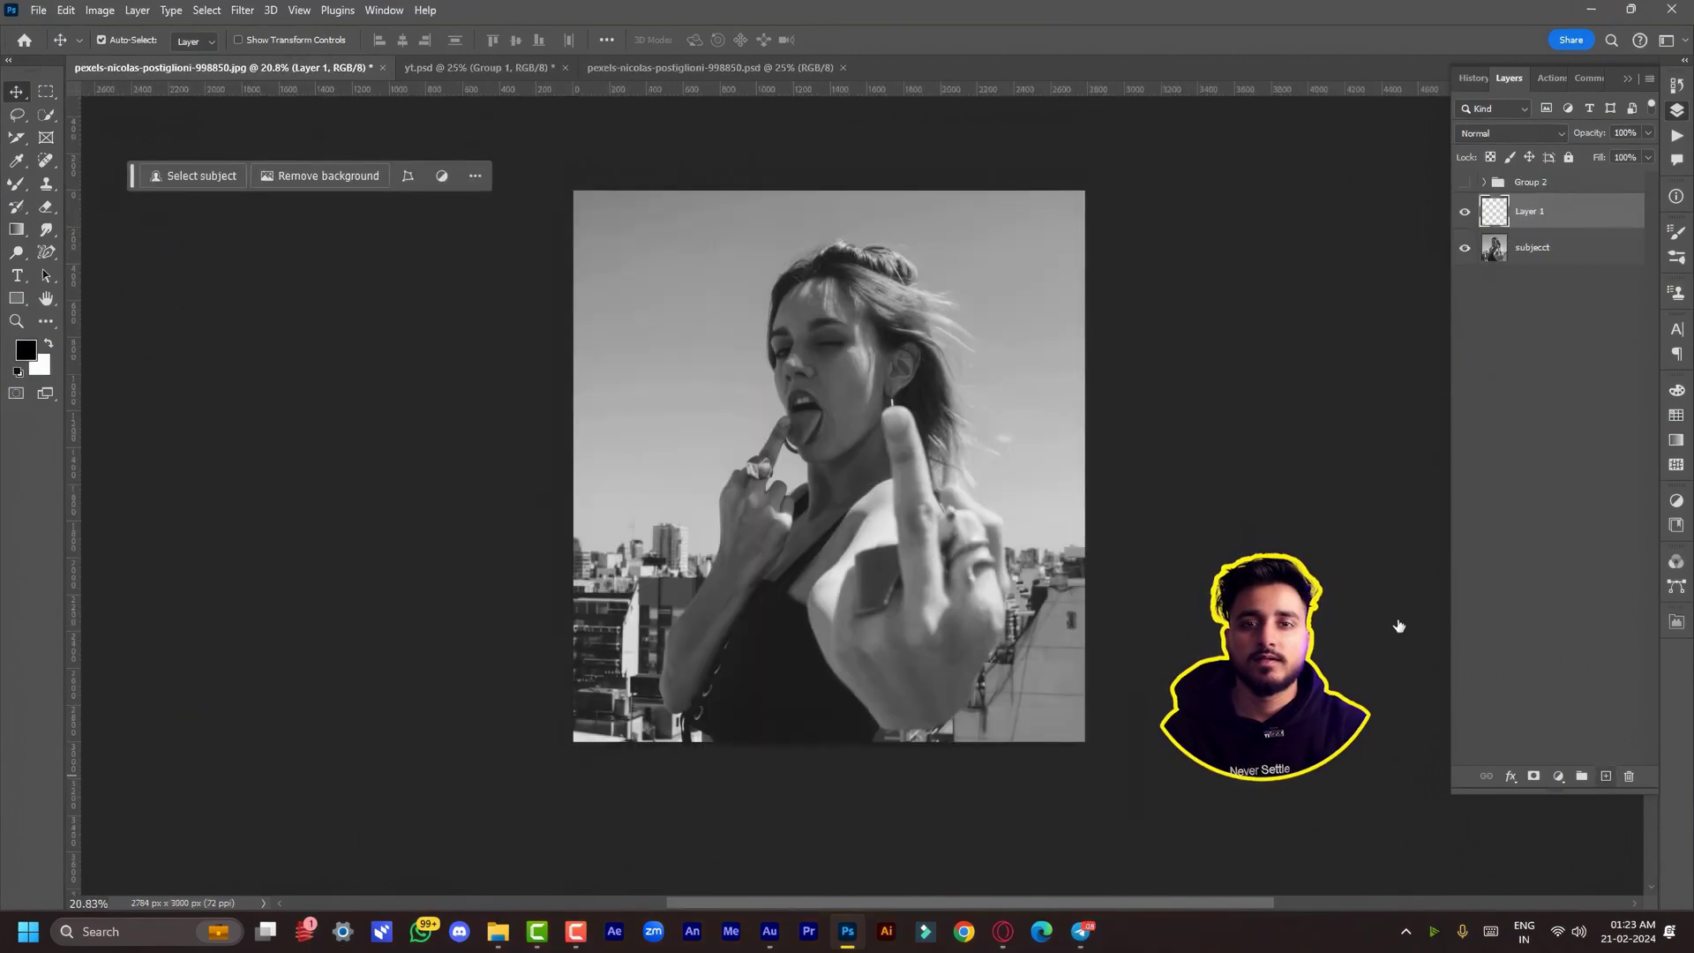
Fill Layer 1 white, rename it 'bg', and select the subject layer above it for editing
key(ctrl+backspace)
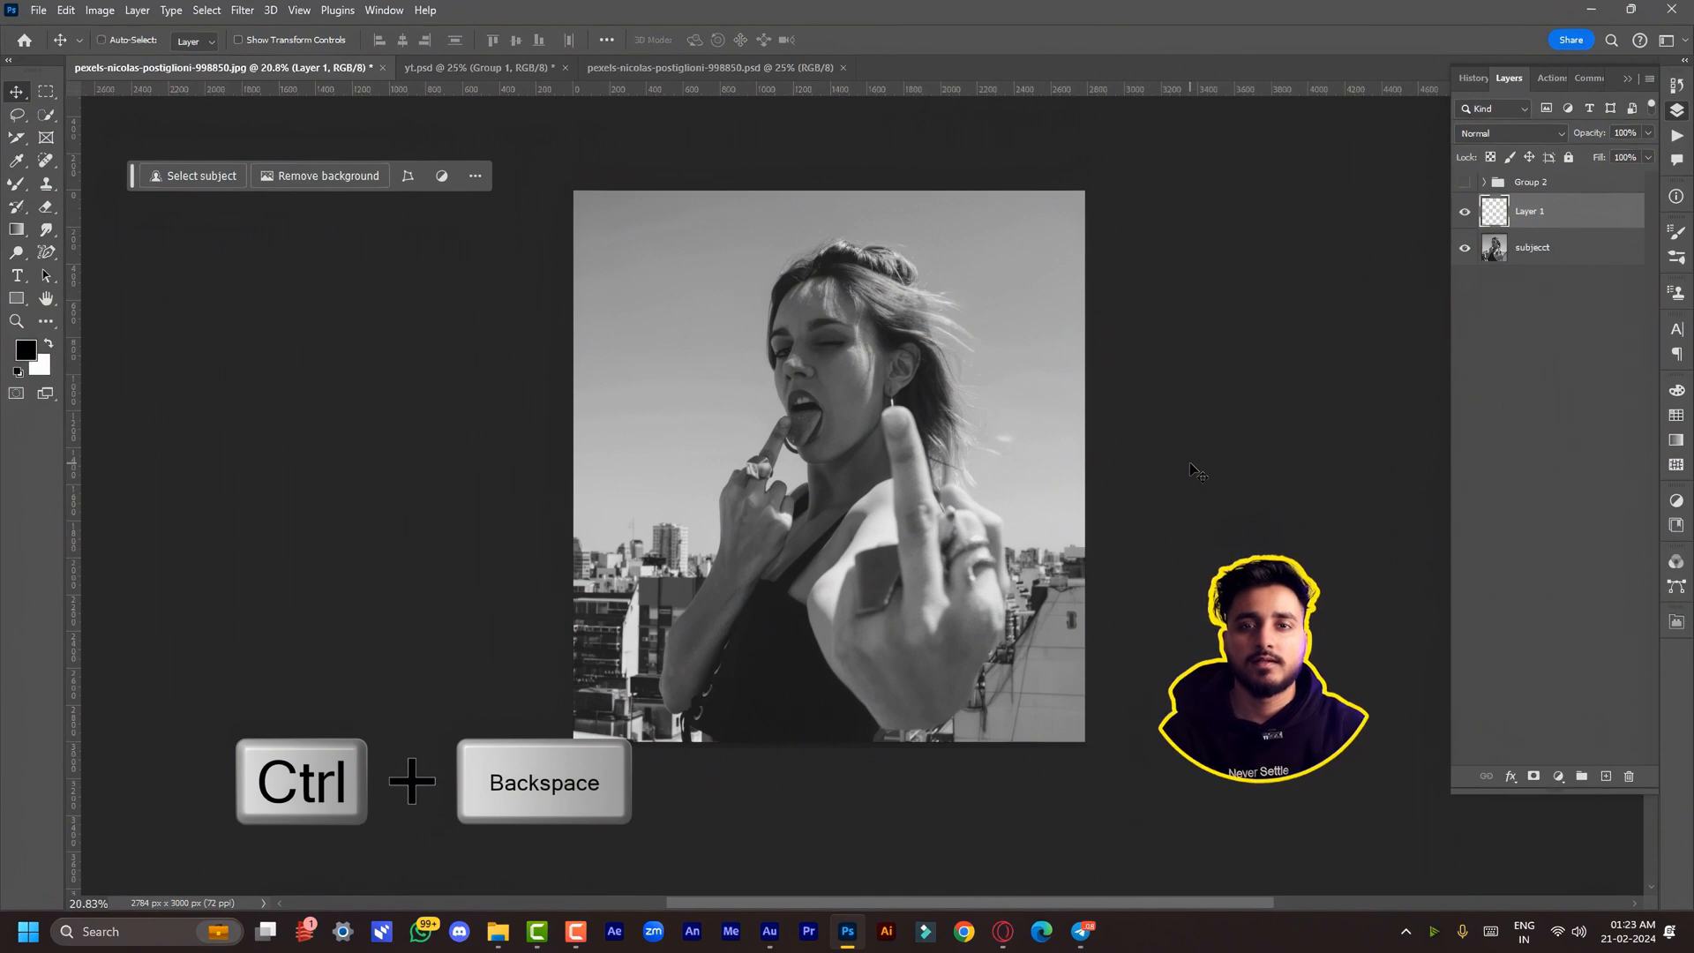
key(Ctrl+Backspace)
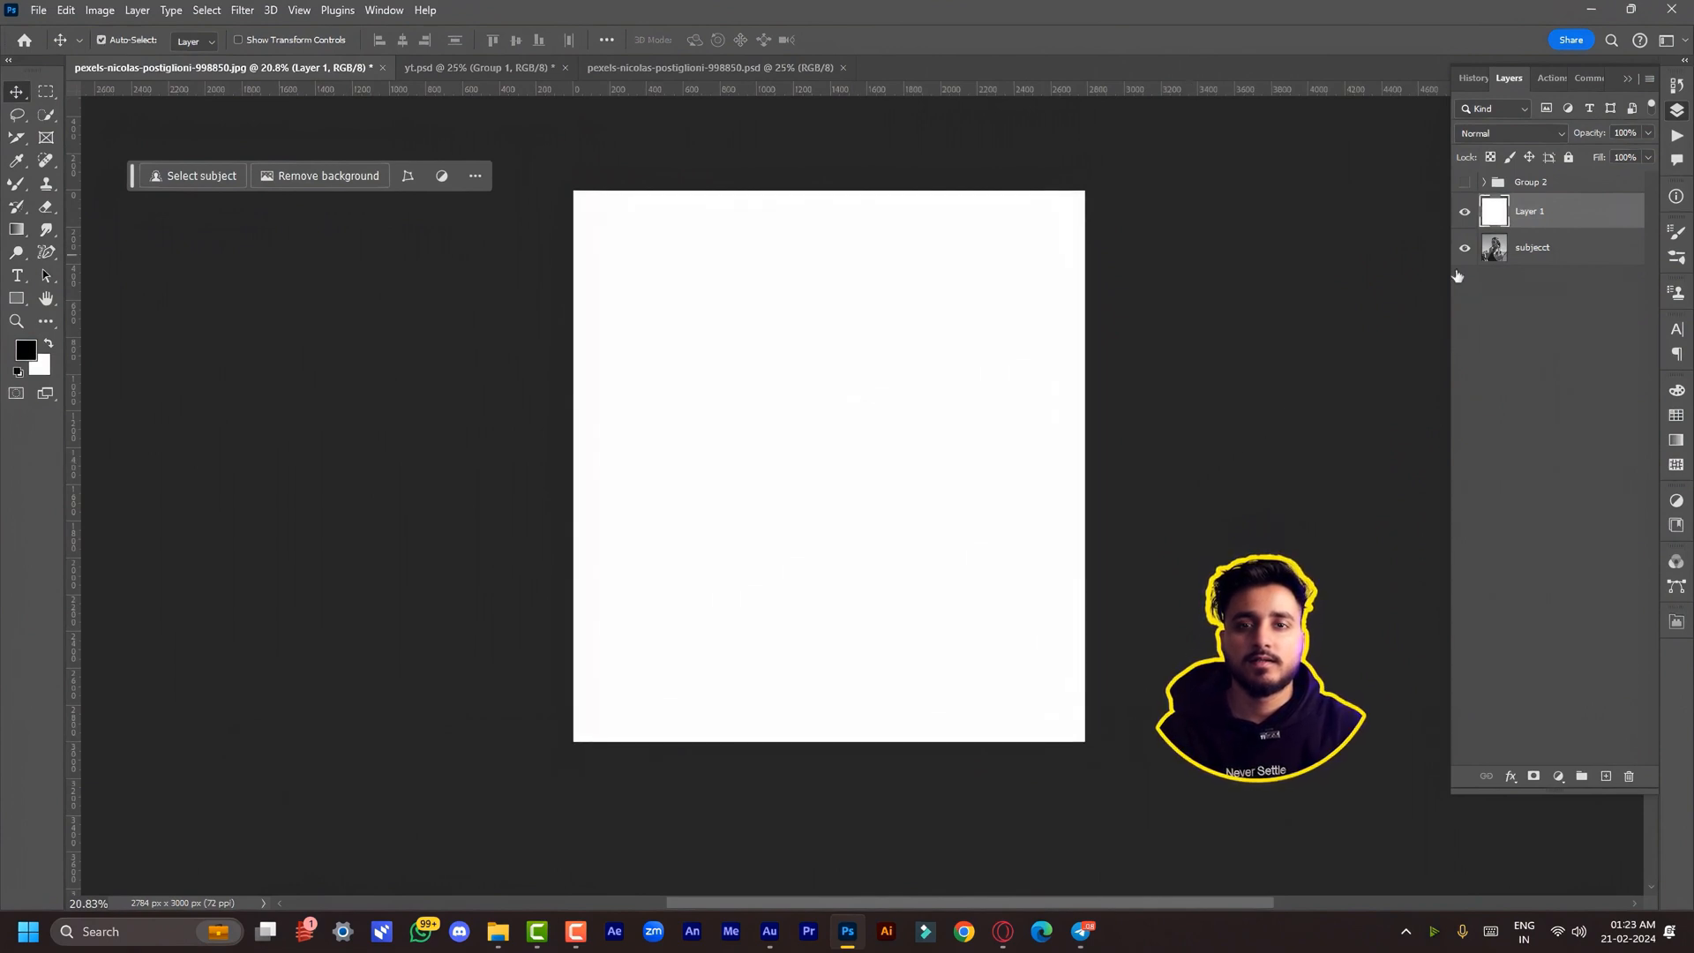
double_click(1528, 212)
text(bg)
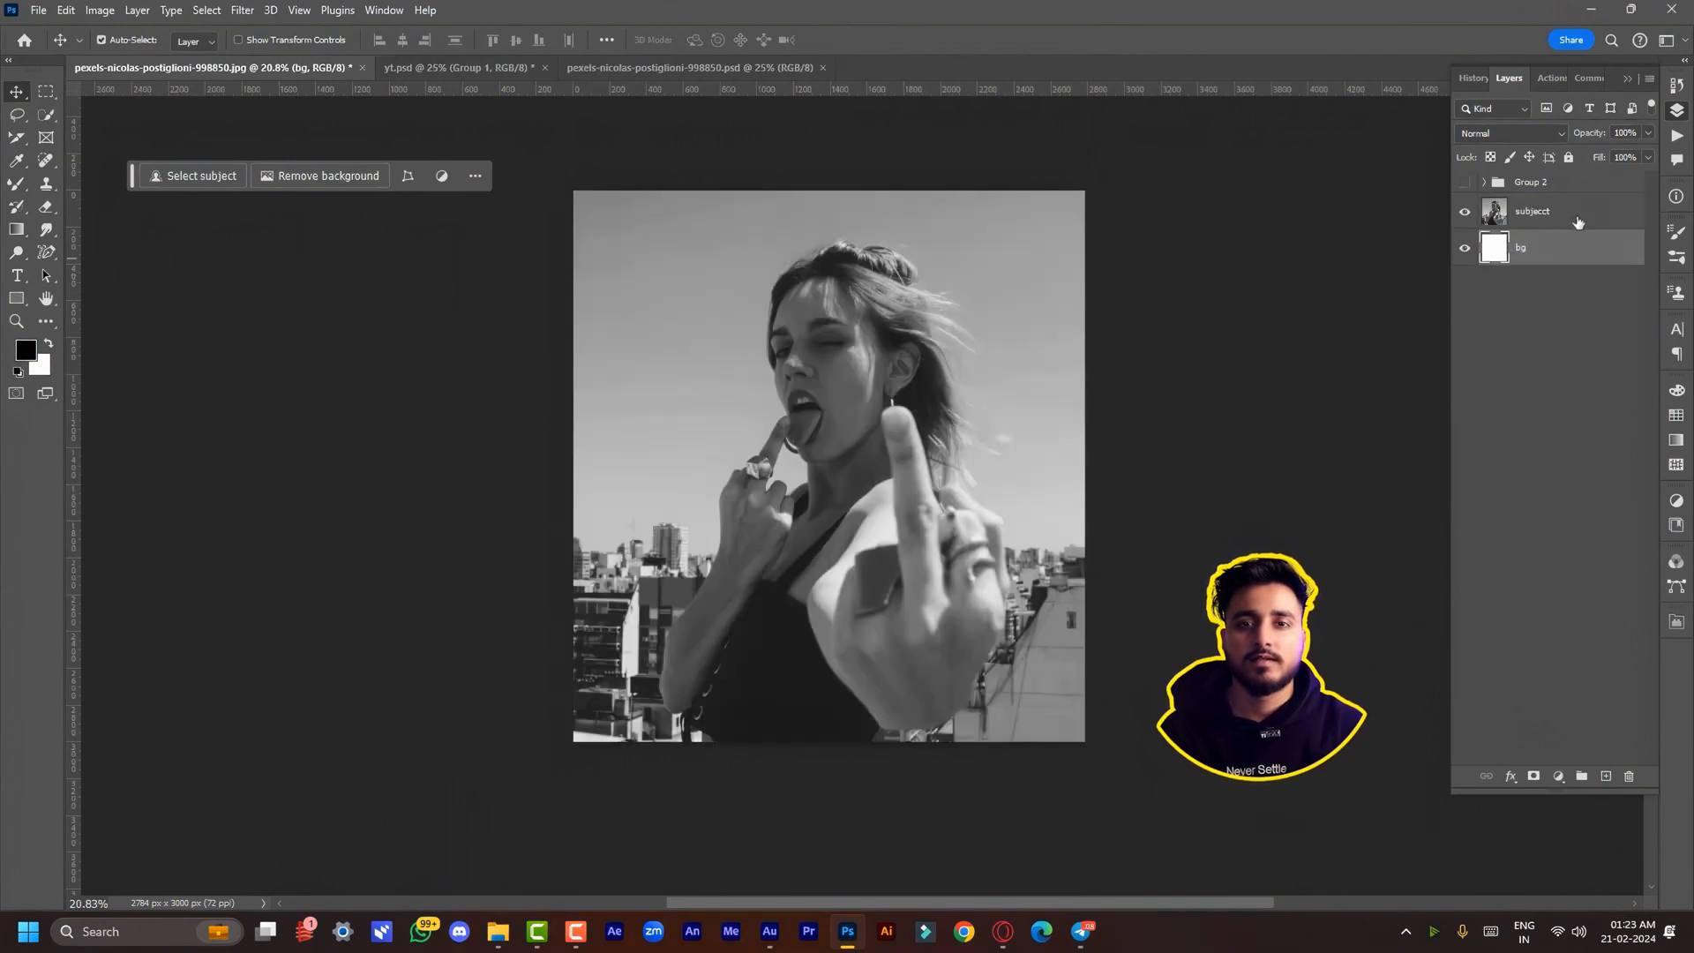
click(1549, 212)
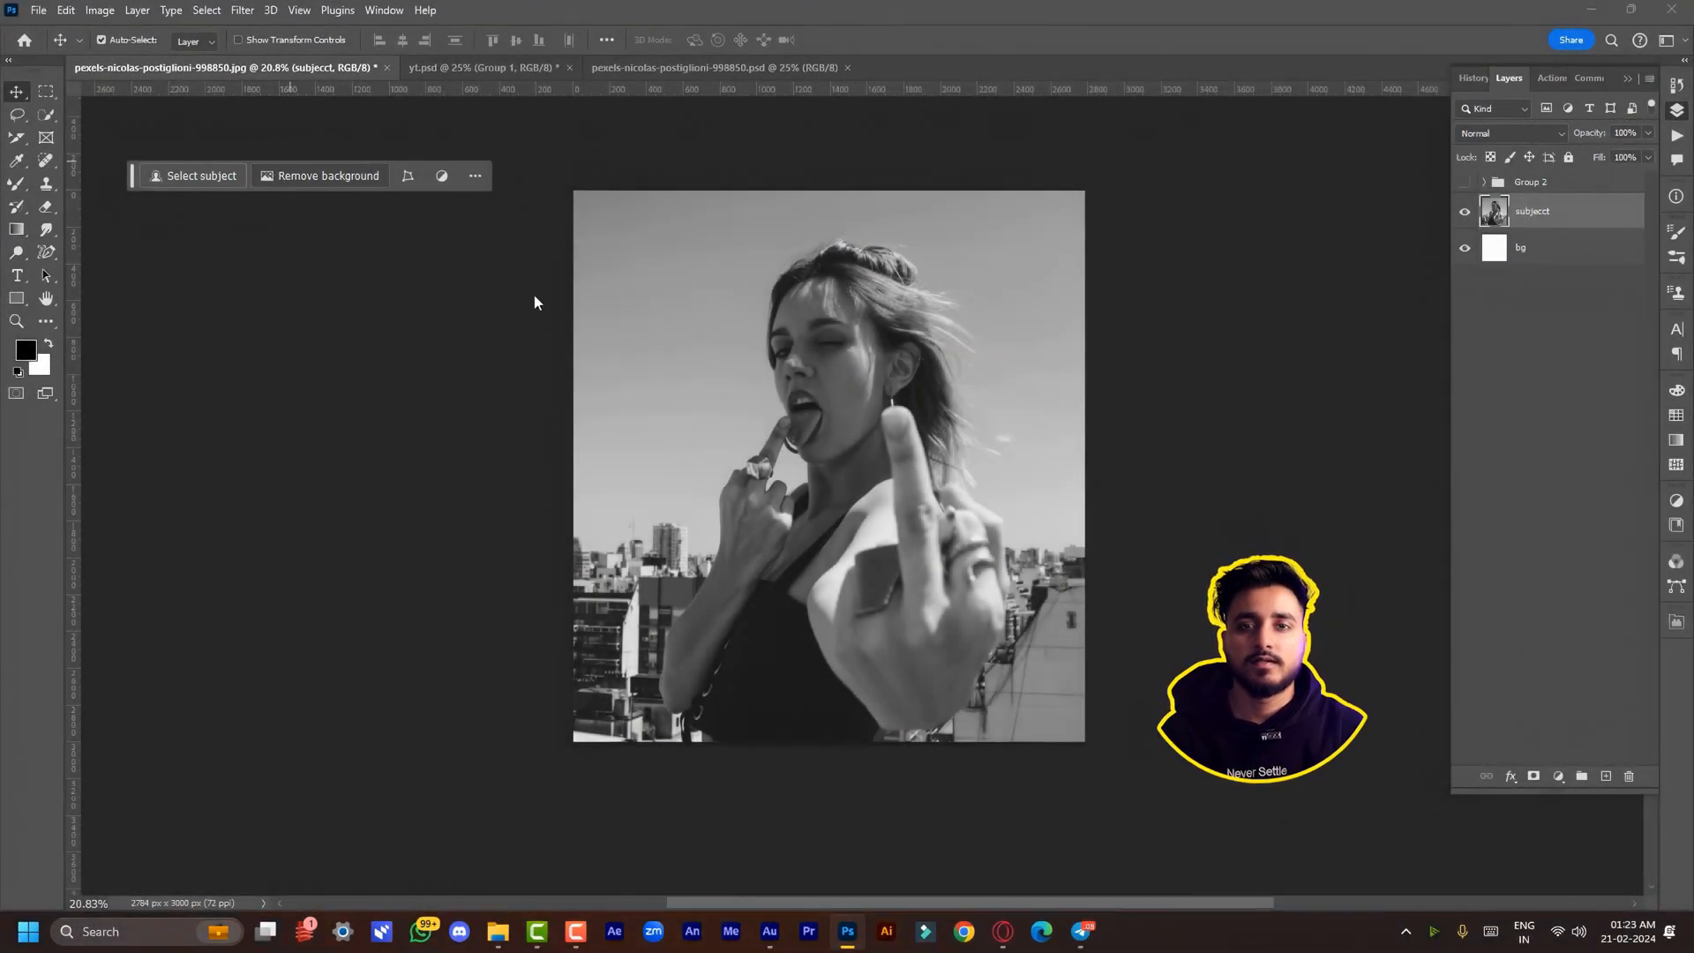
Remove the woman's background, convert the subject to a smart object, and duplicate it
click(205, 9)
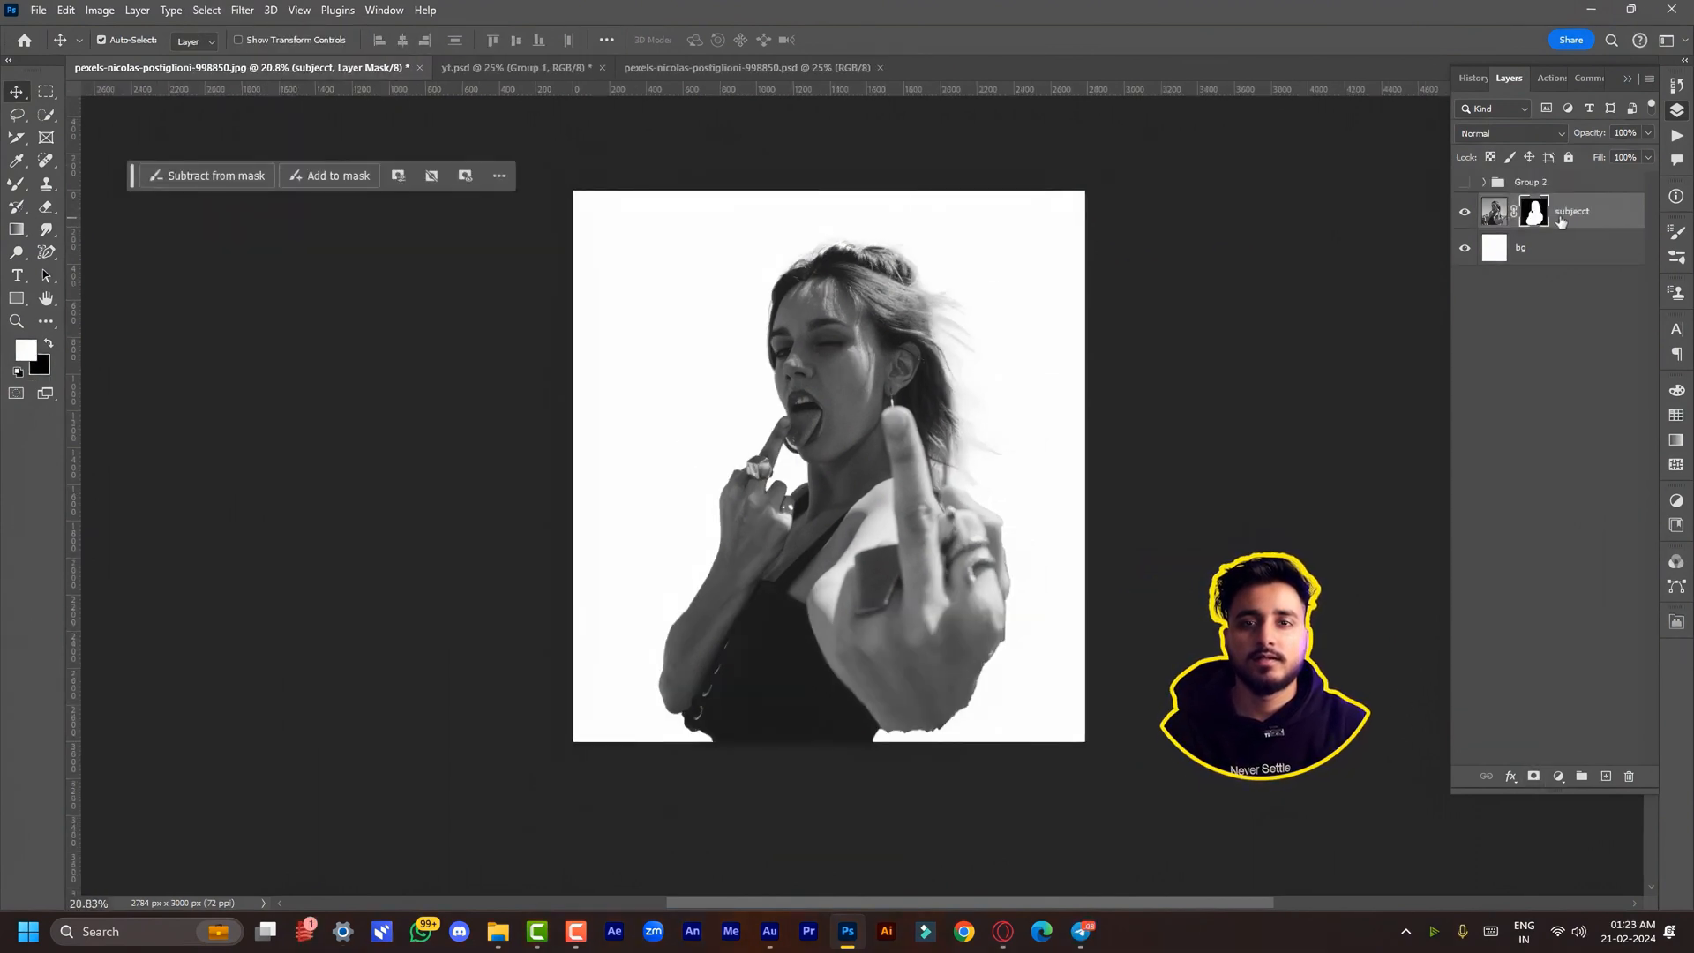
right_click(1570, 211)
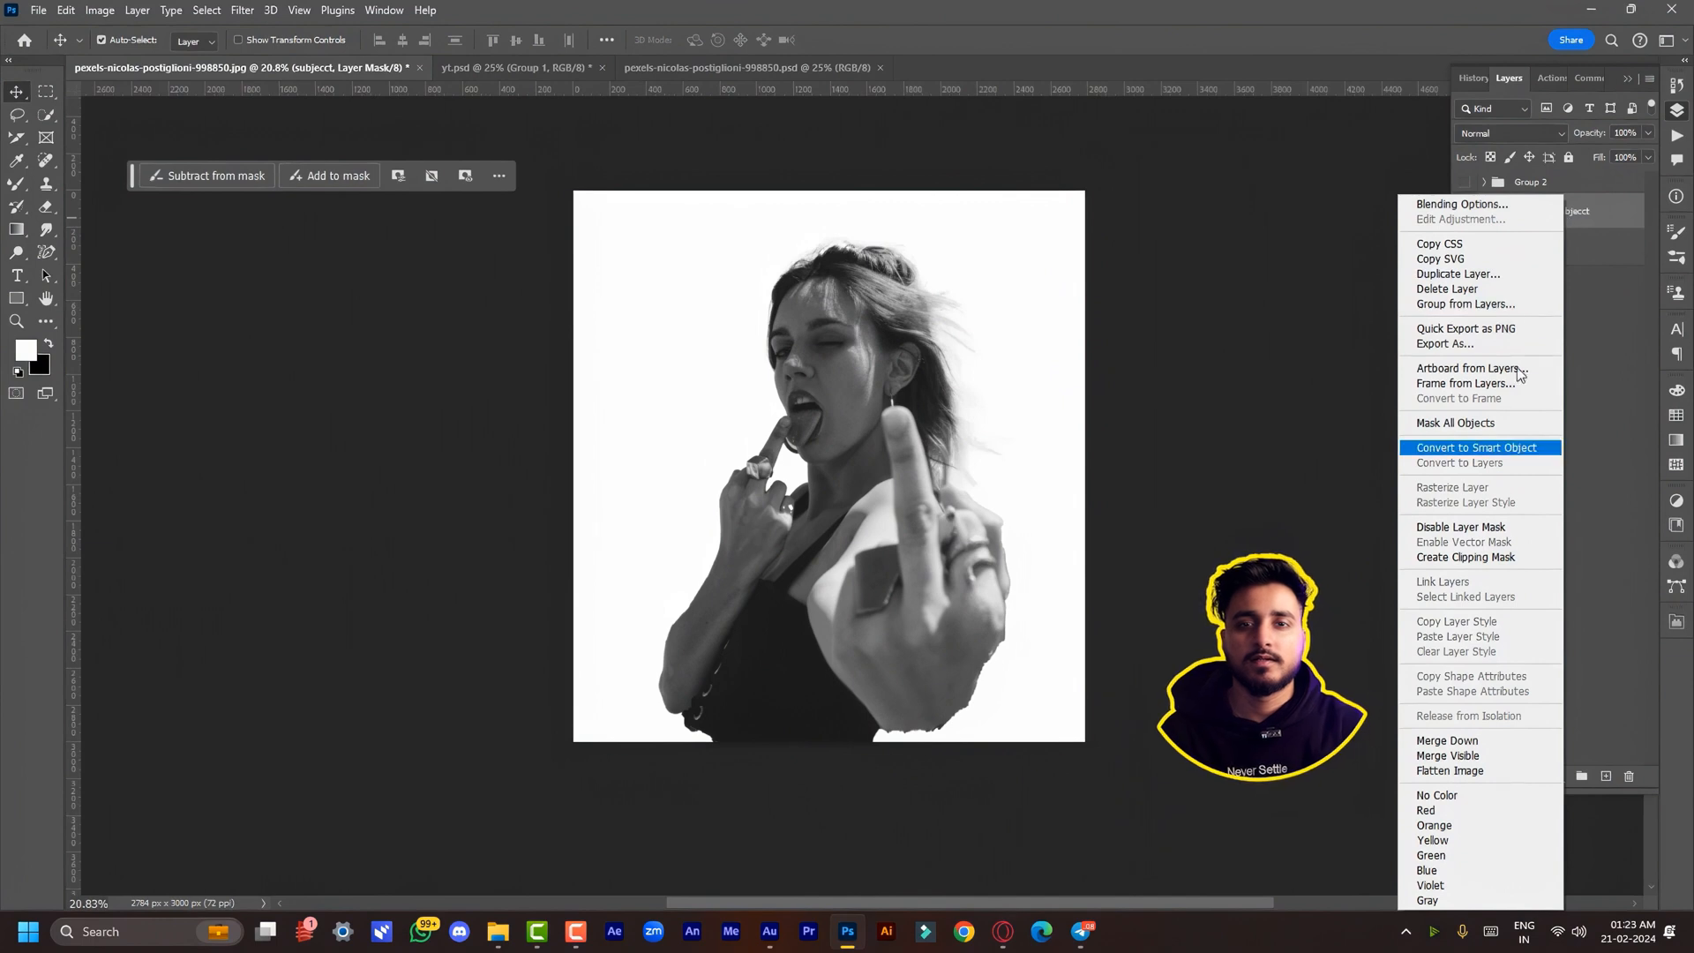
click(1475, 448)
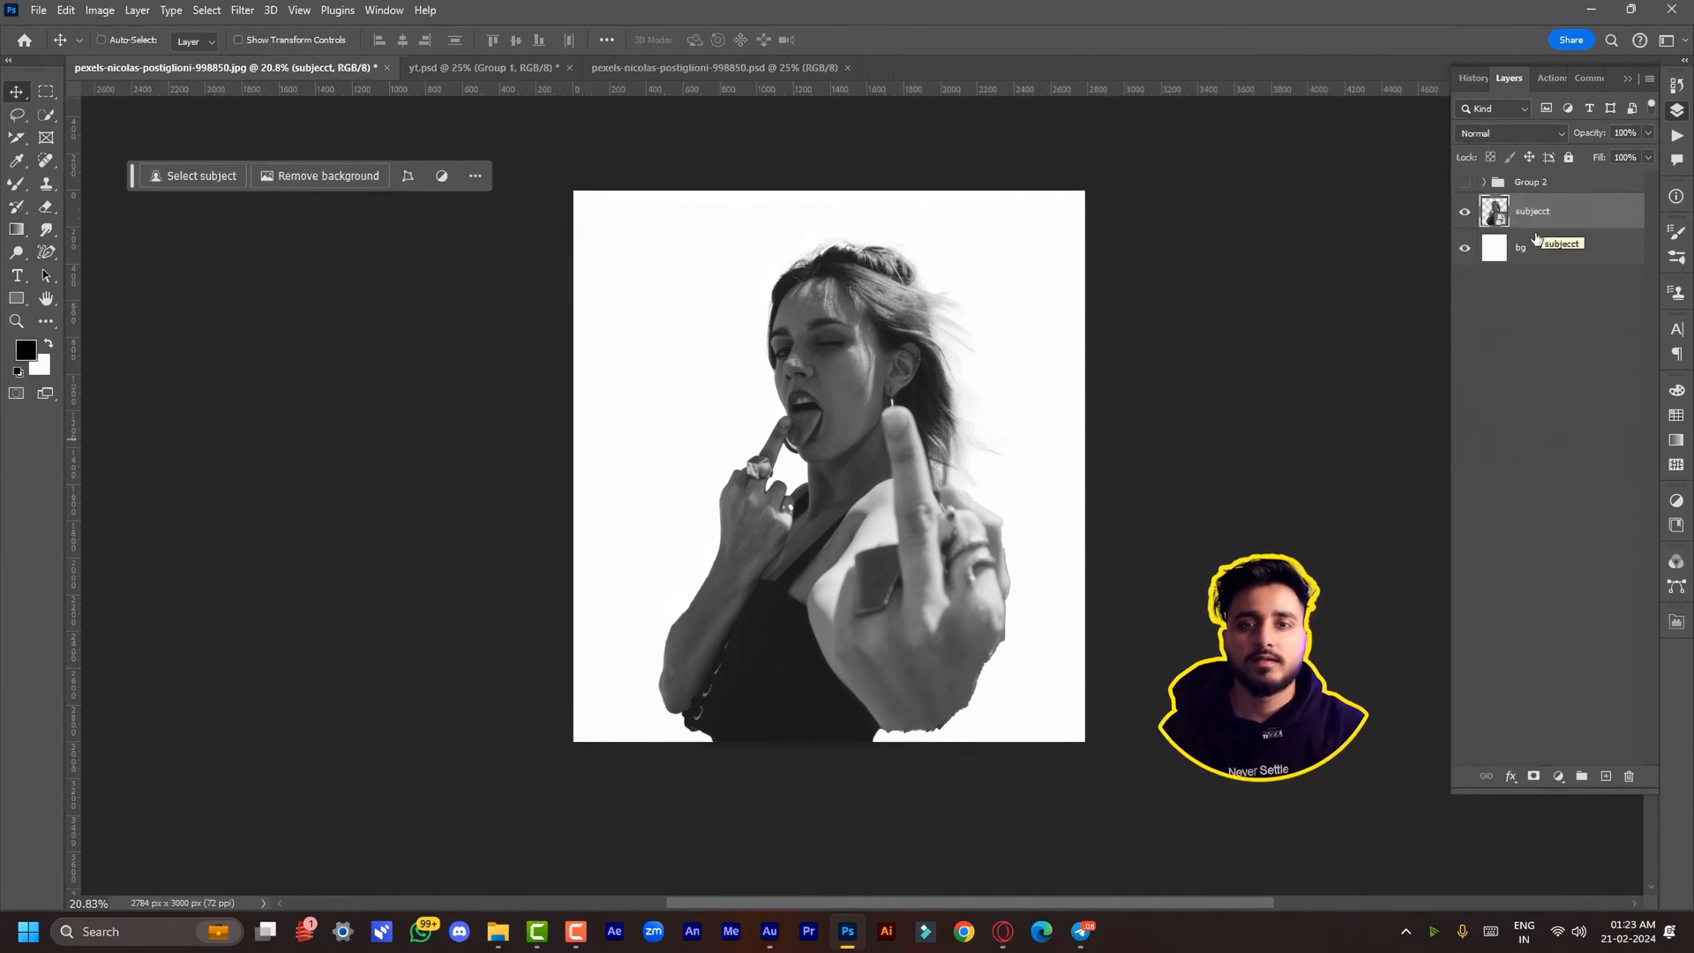
key(ctrl+j)
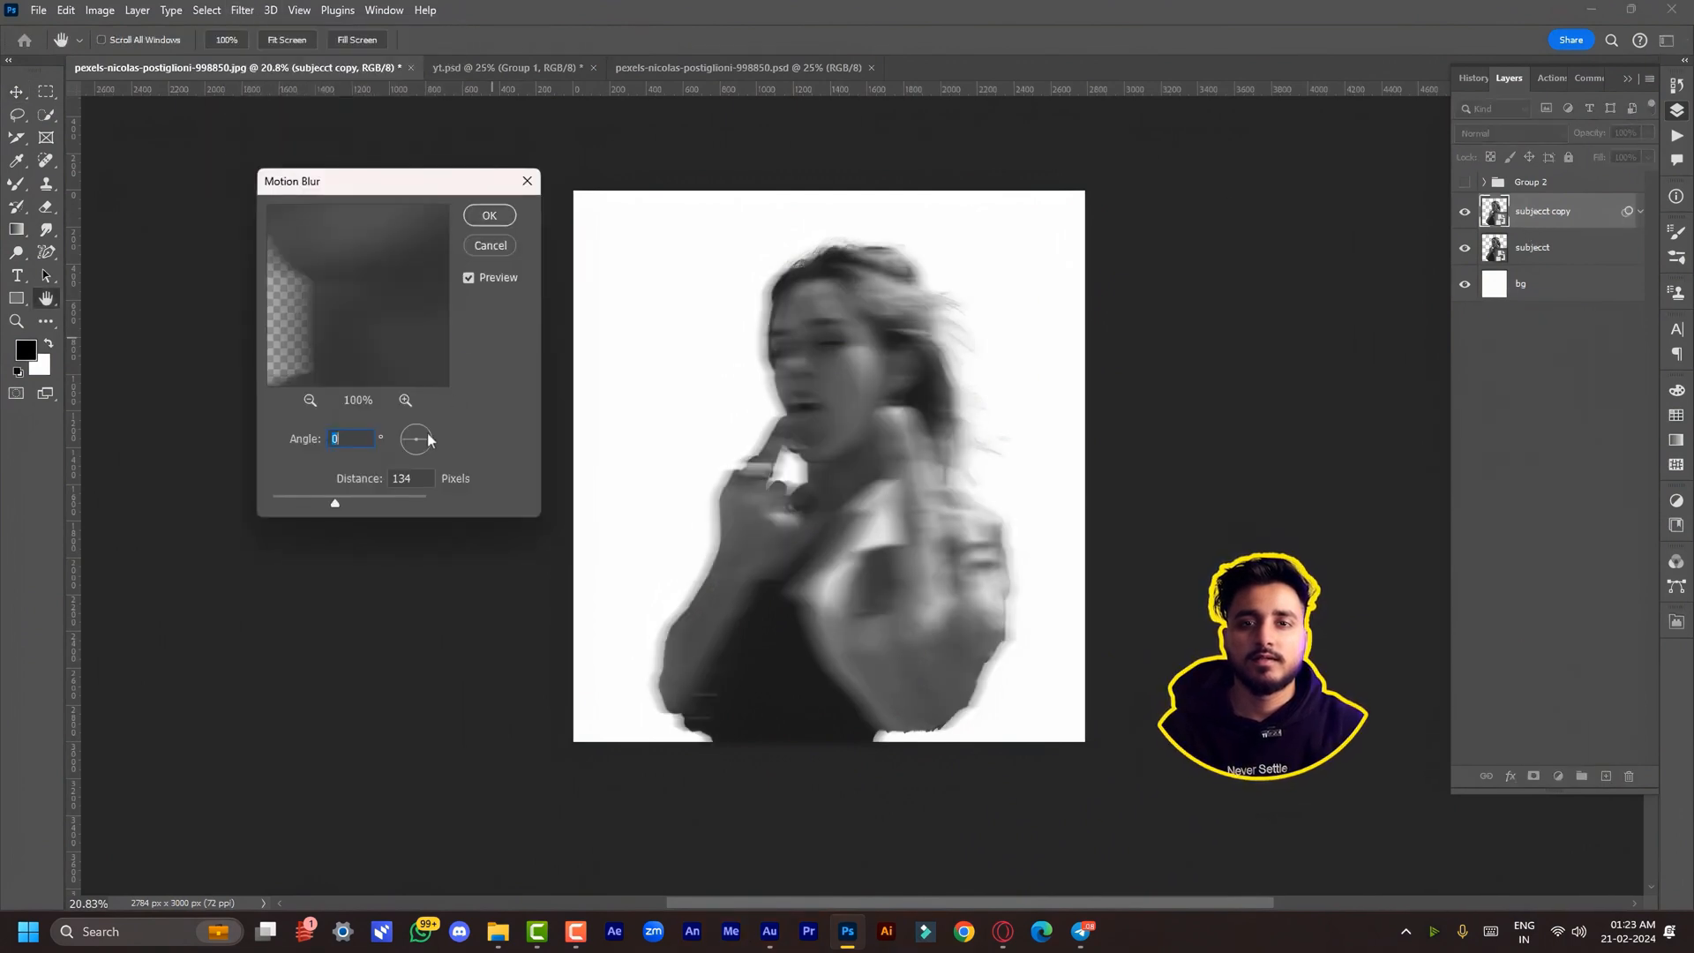
Apply a horizontal Motion Blur (angle 0, distance 134) and mask the face and hand sharp
click(409, 478)
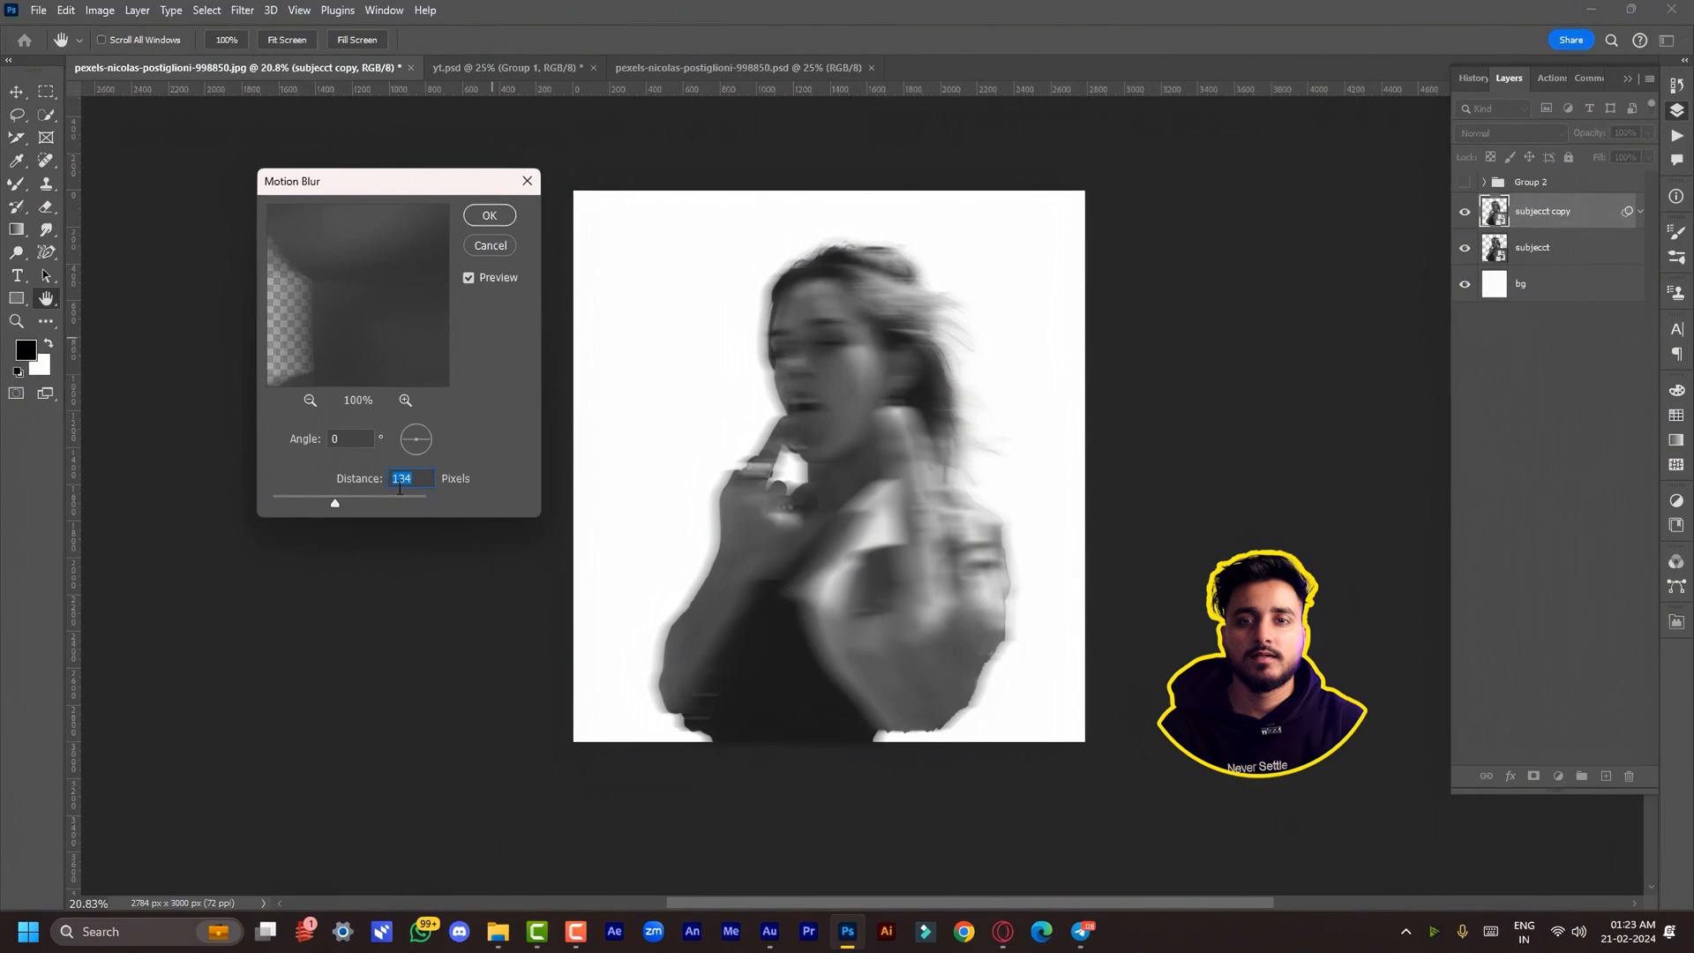
click(488, 214)
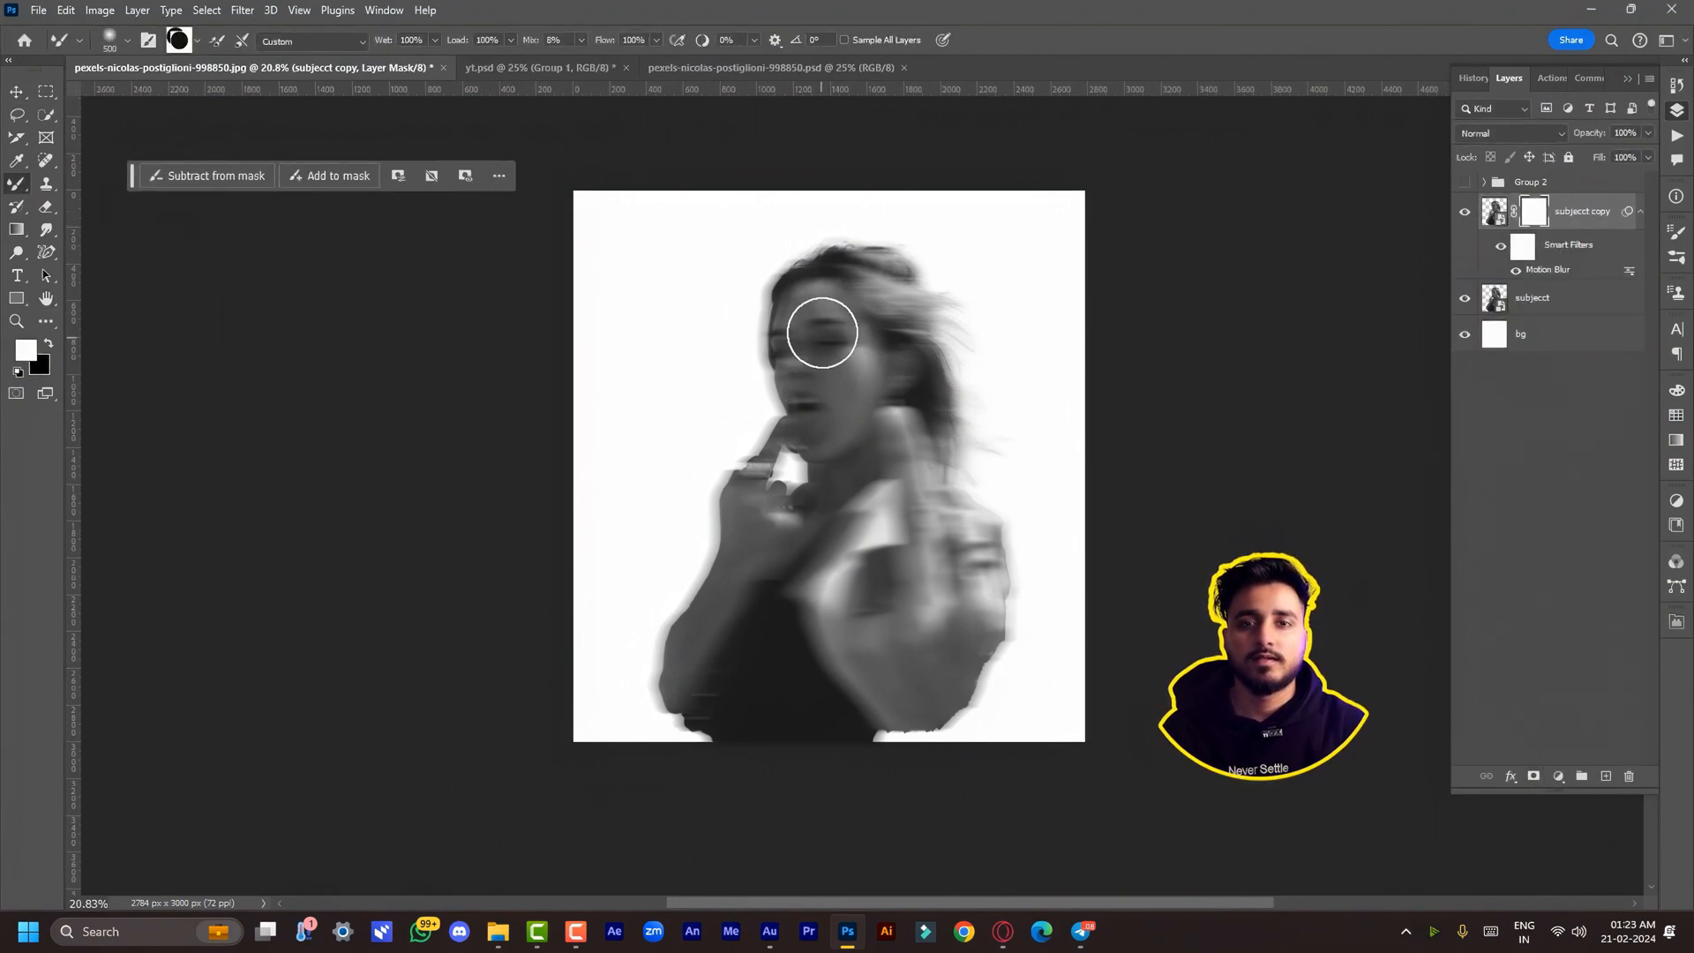
drag(822, 331, 907, 560)
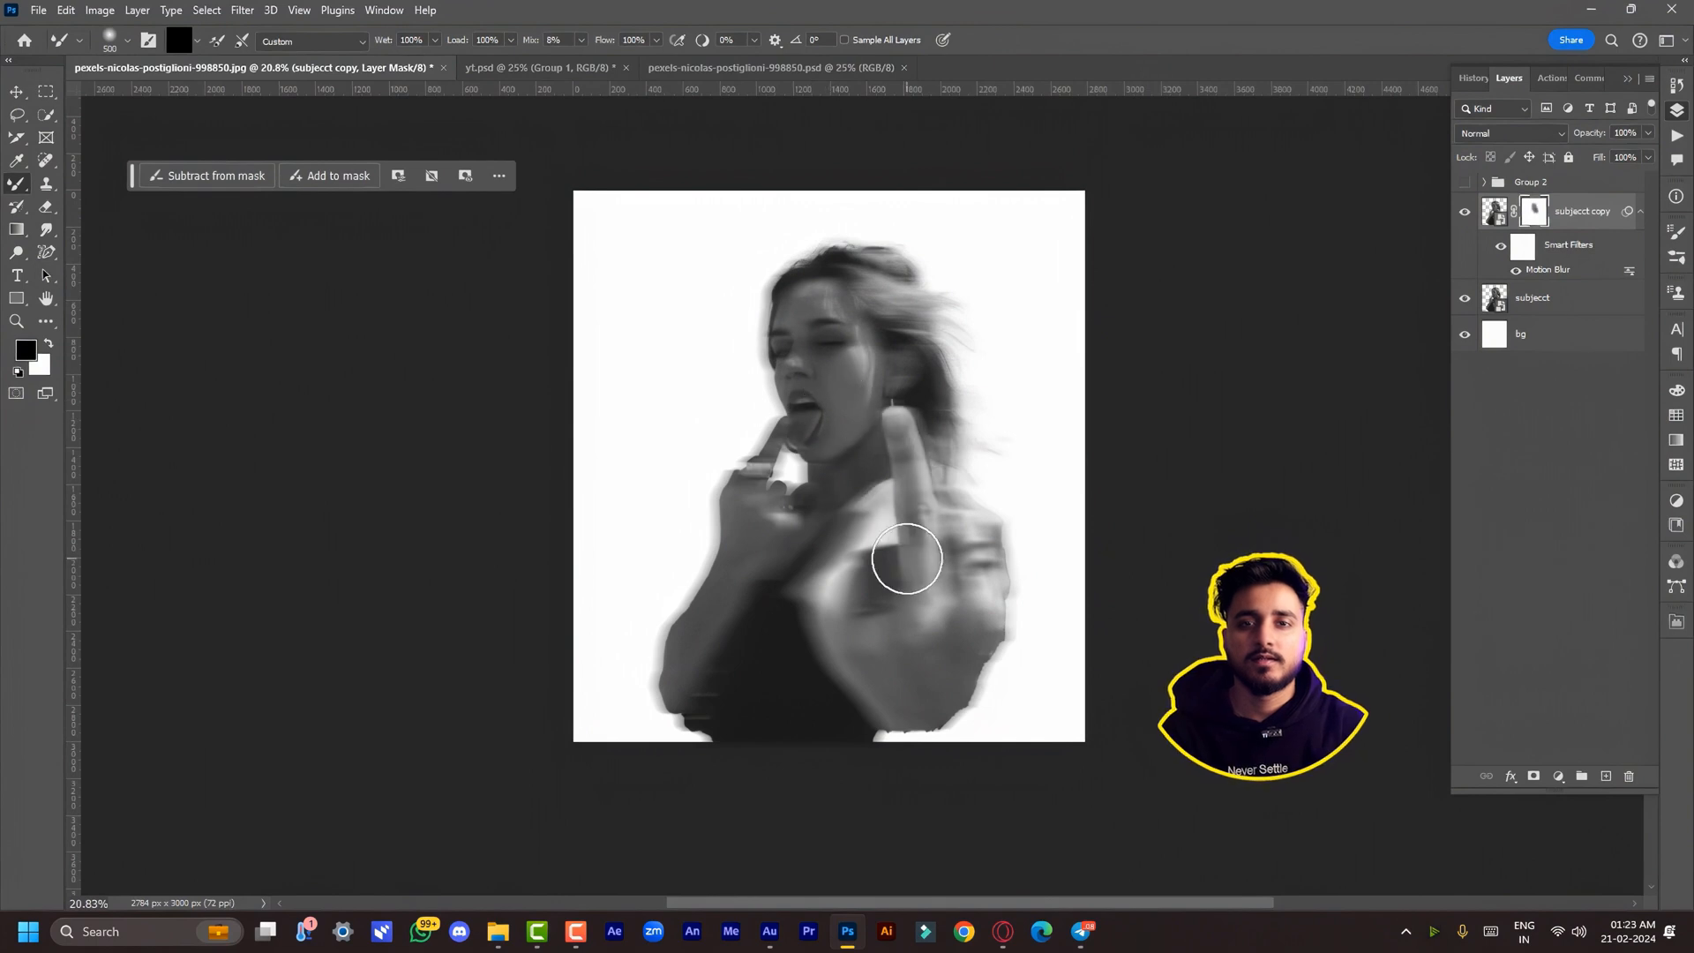
drag(906, 559, 875, 598)
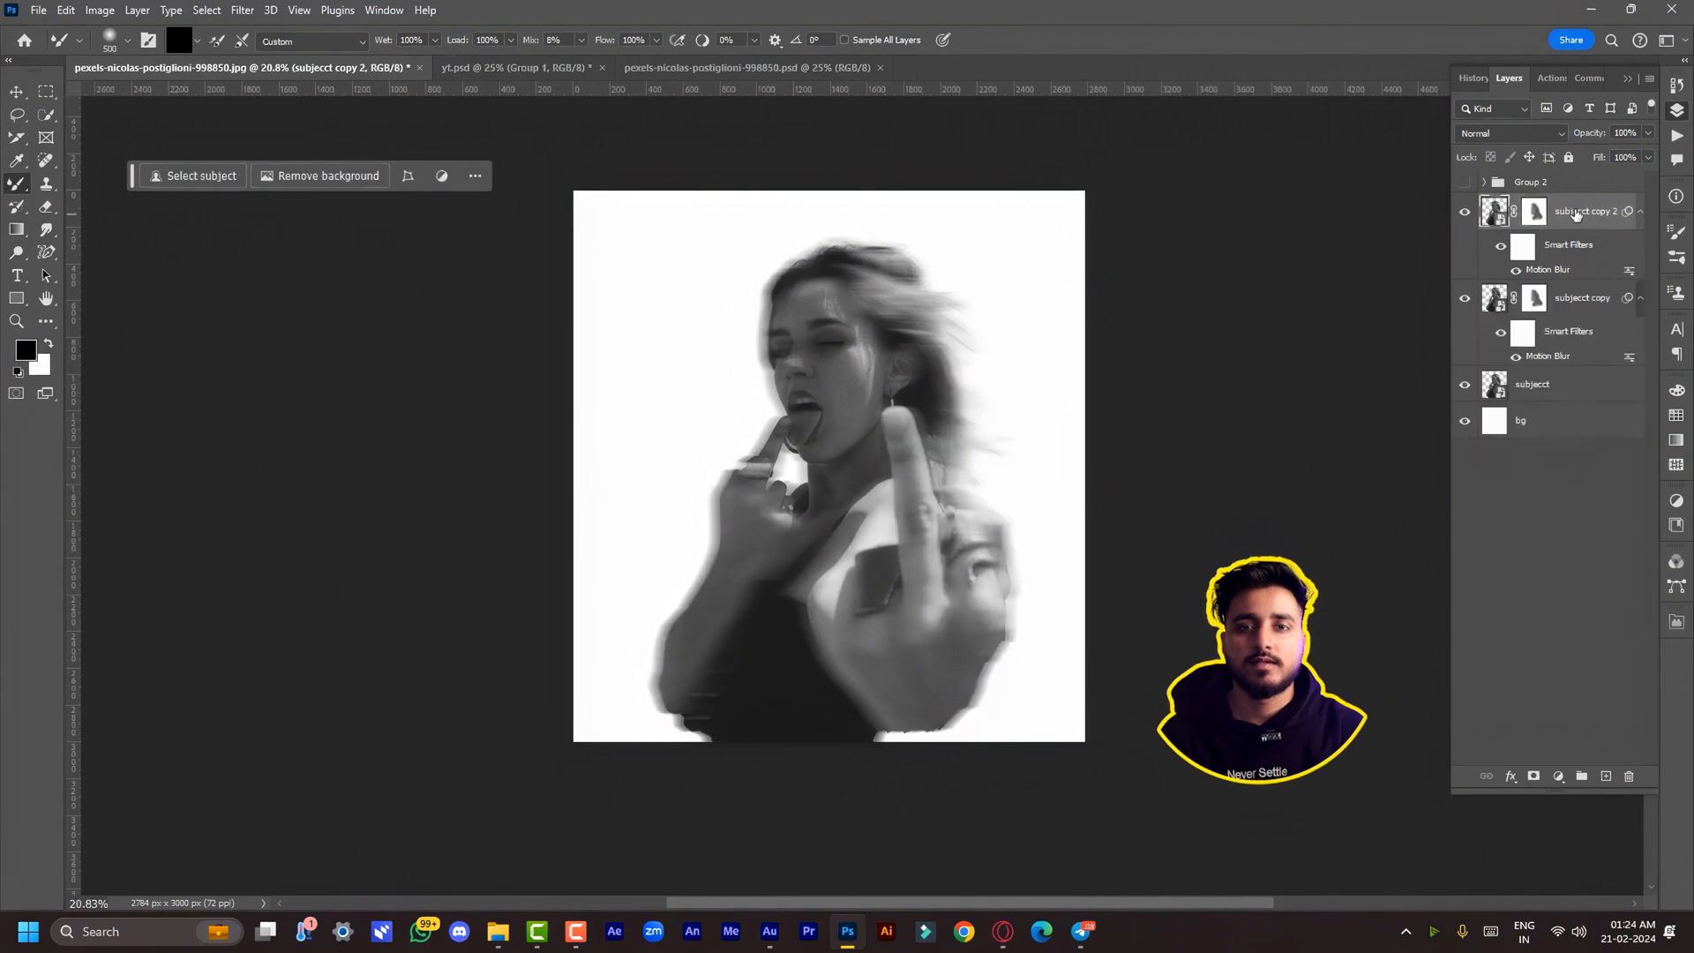
Set the second copy's Motion Blur distance to 260 and paint its face back to sharp
double_click(1547, 268)
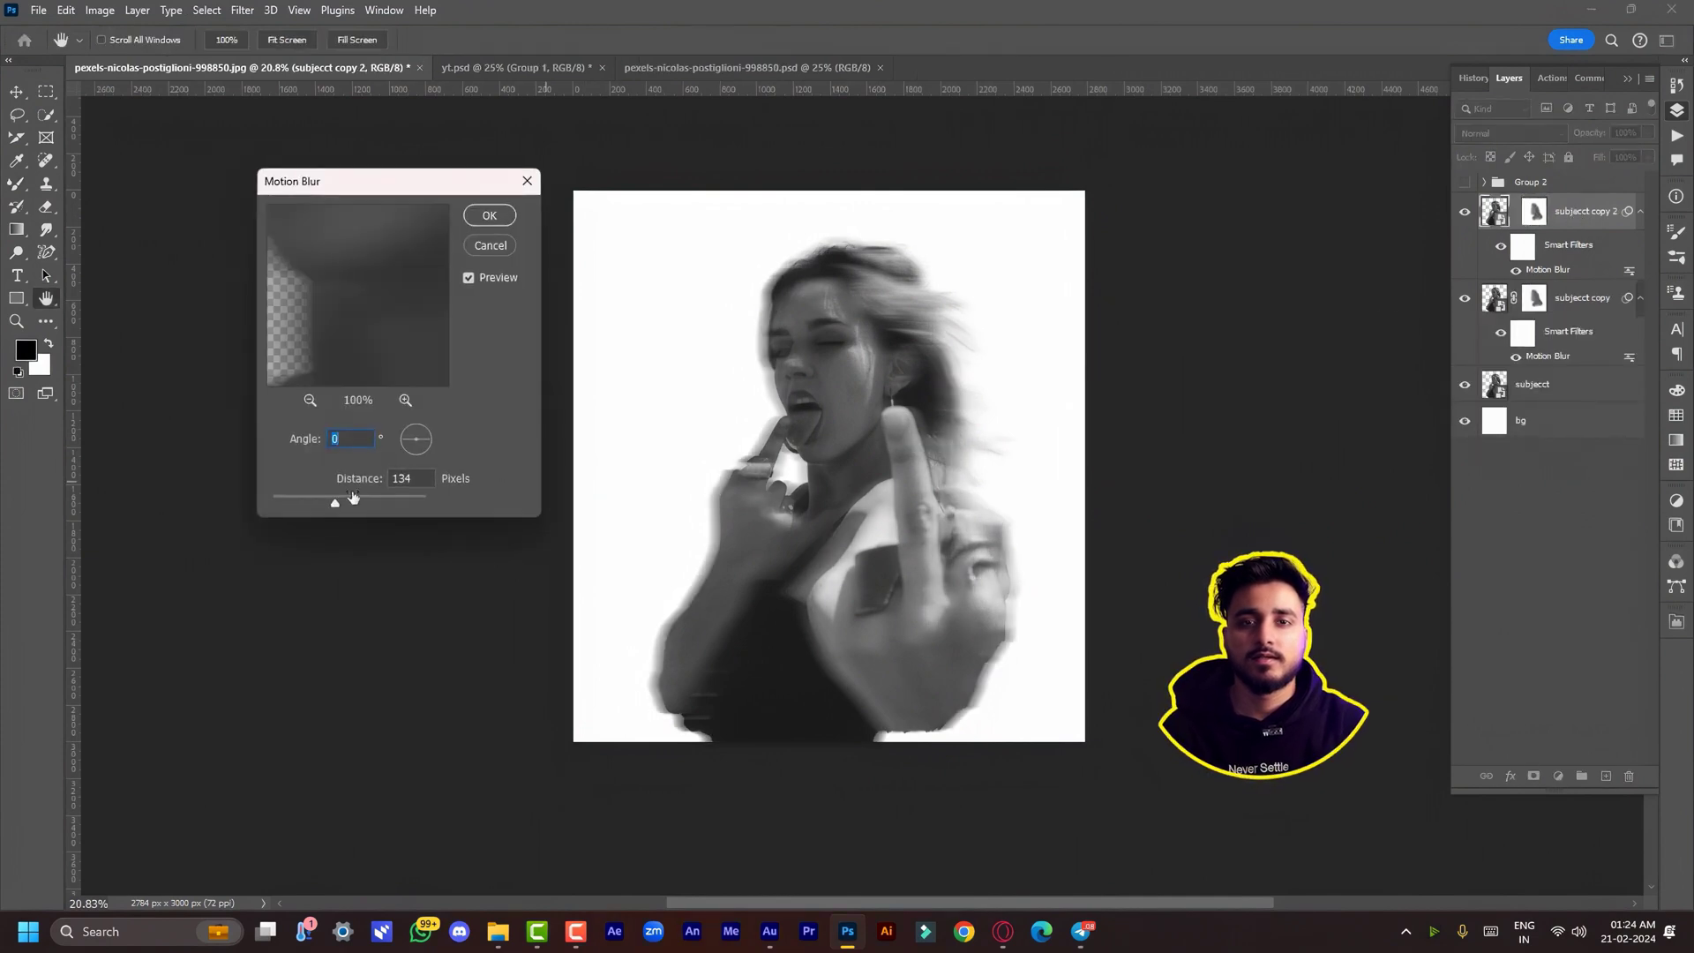
drag(350, 500, 367, 500)
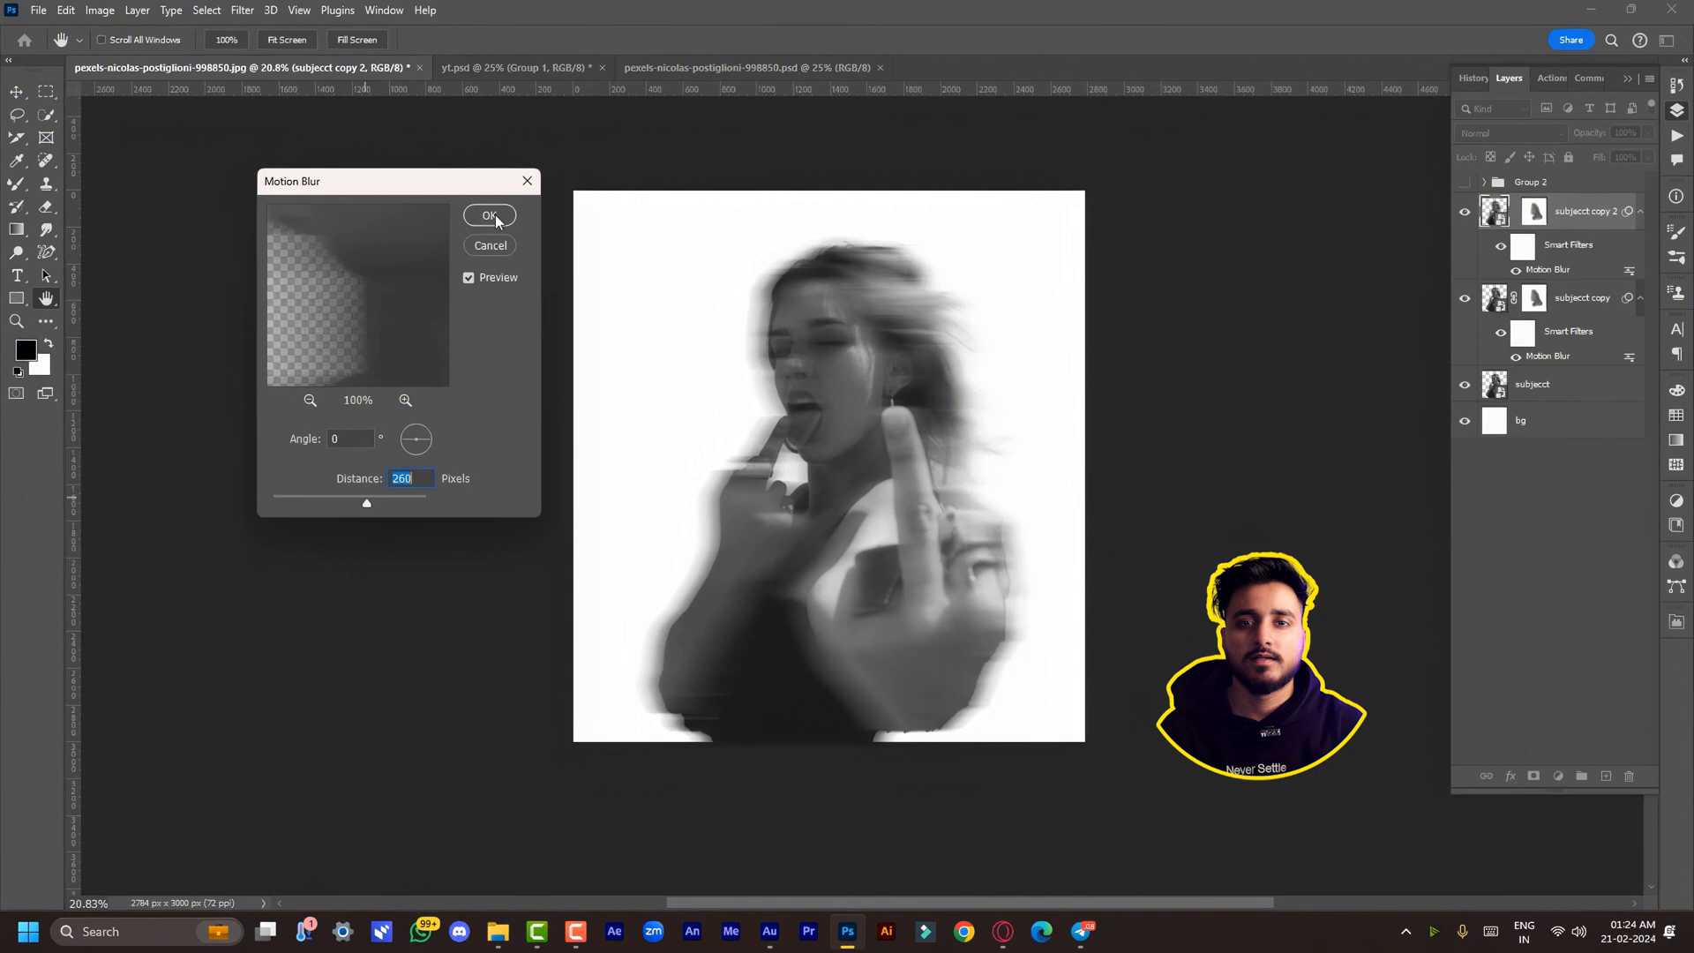
click(489, 215)
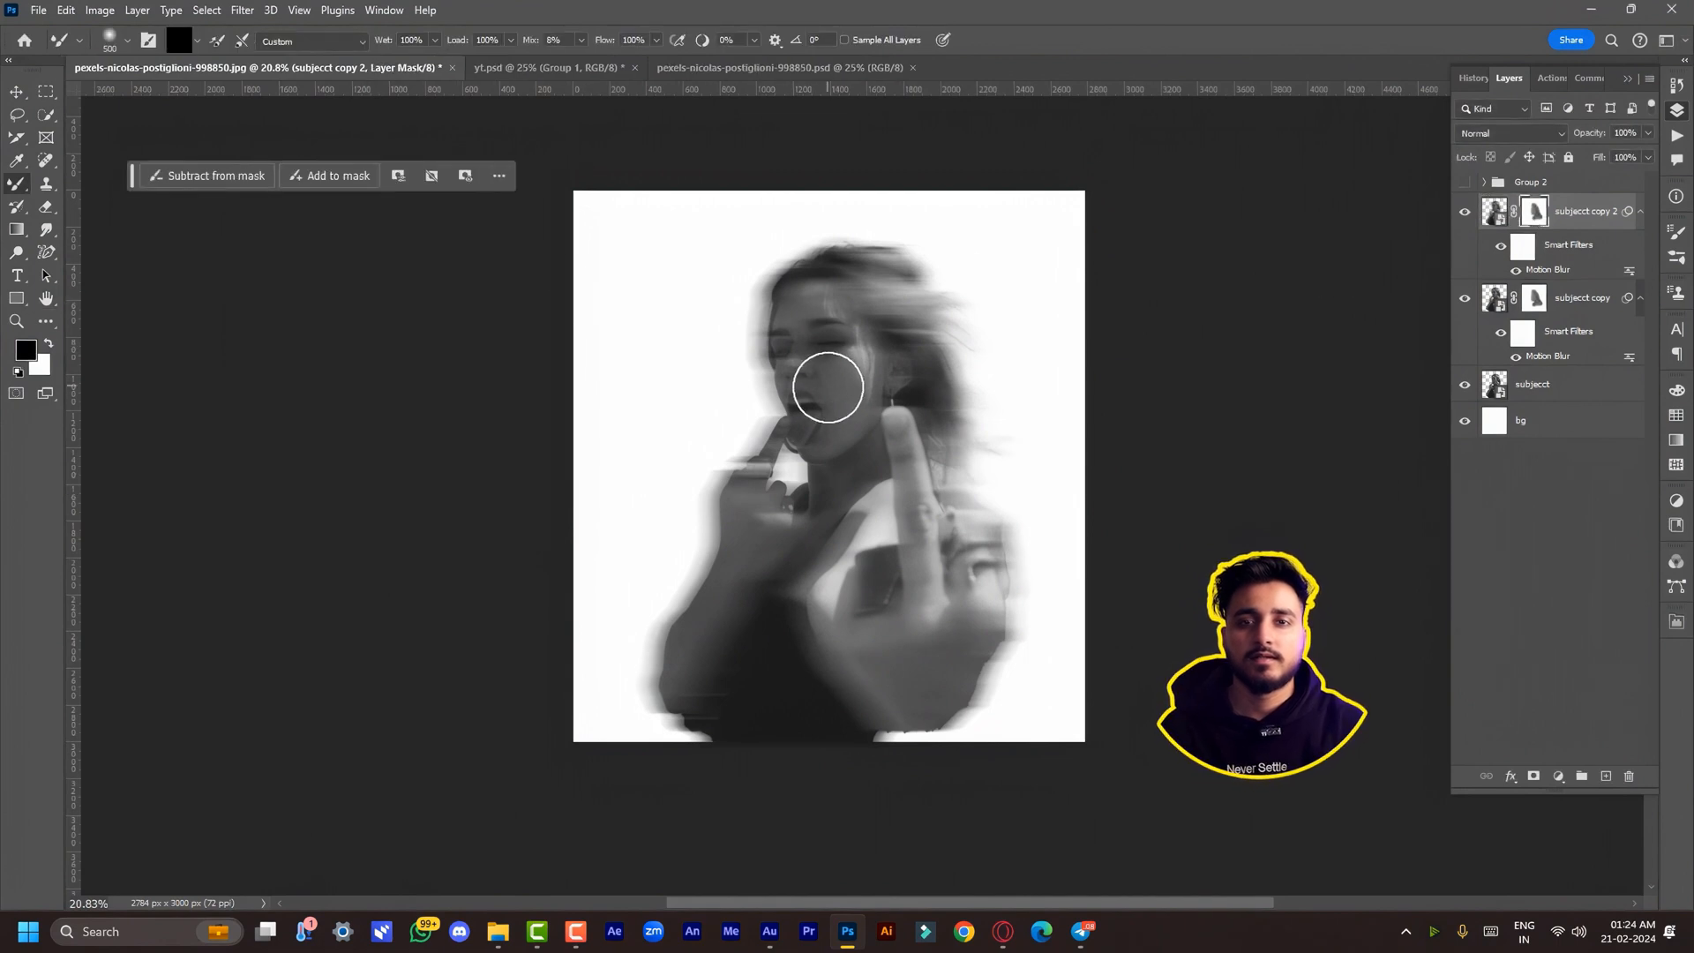
drag(828, 387, 799, 478)
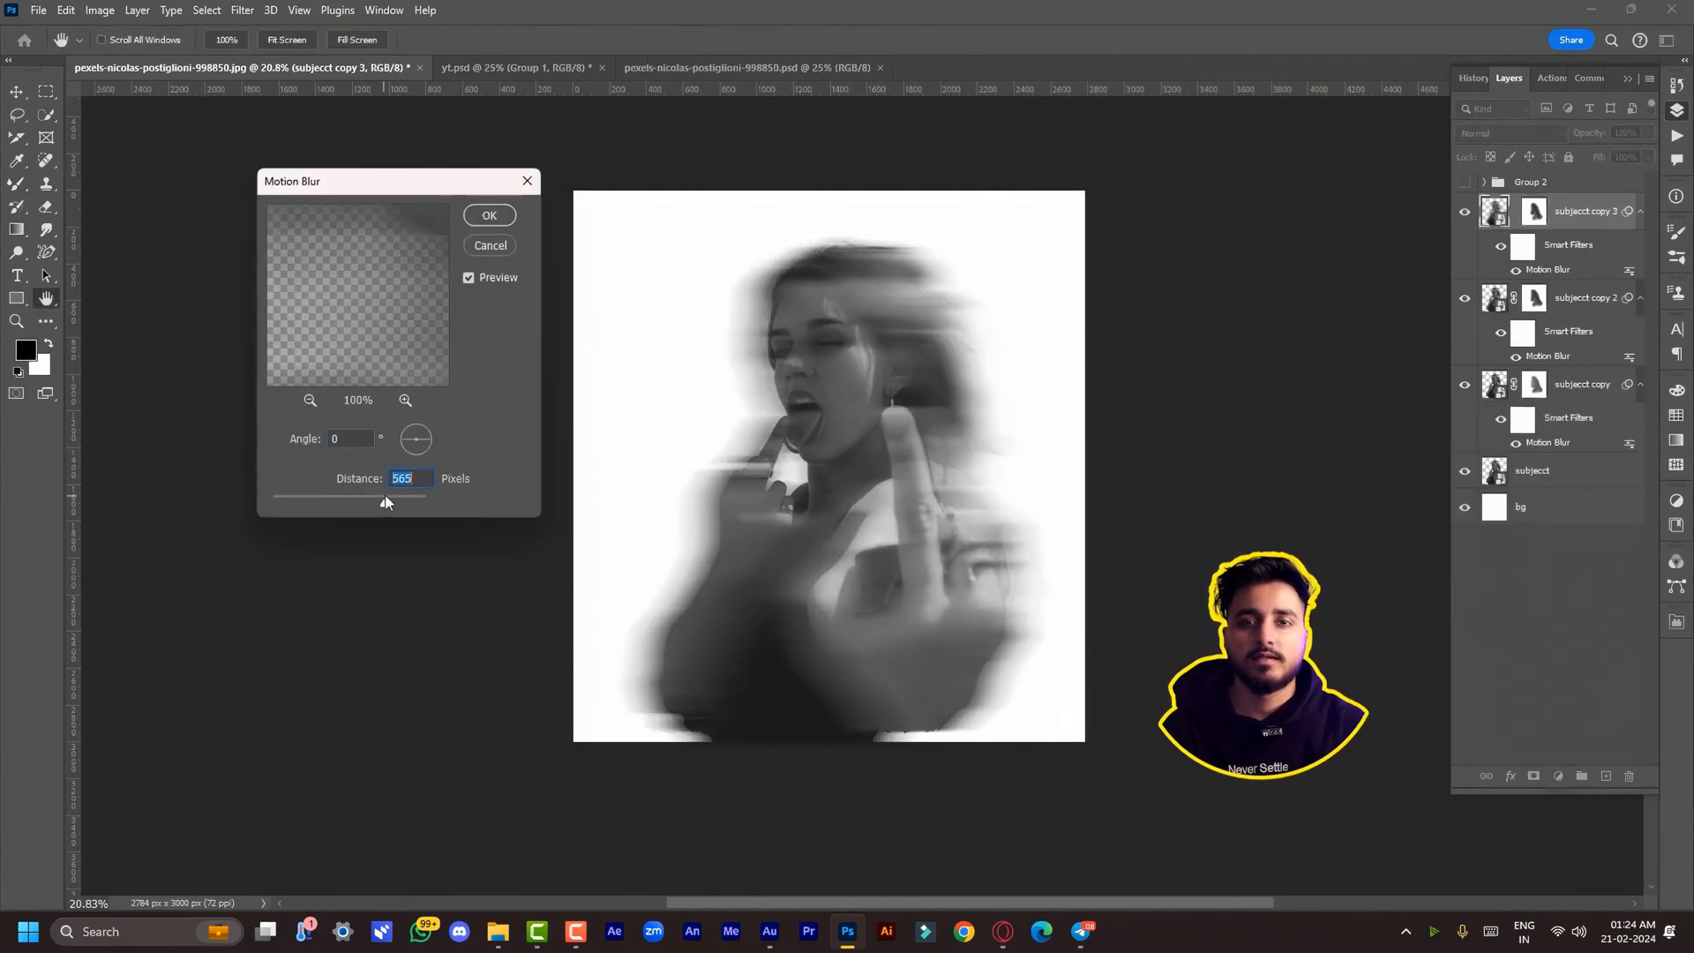
Set the third copy's Motion Blur distance to 565, paint its eyes sharp, and start grouping
drag(422, 494, 425, 494)
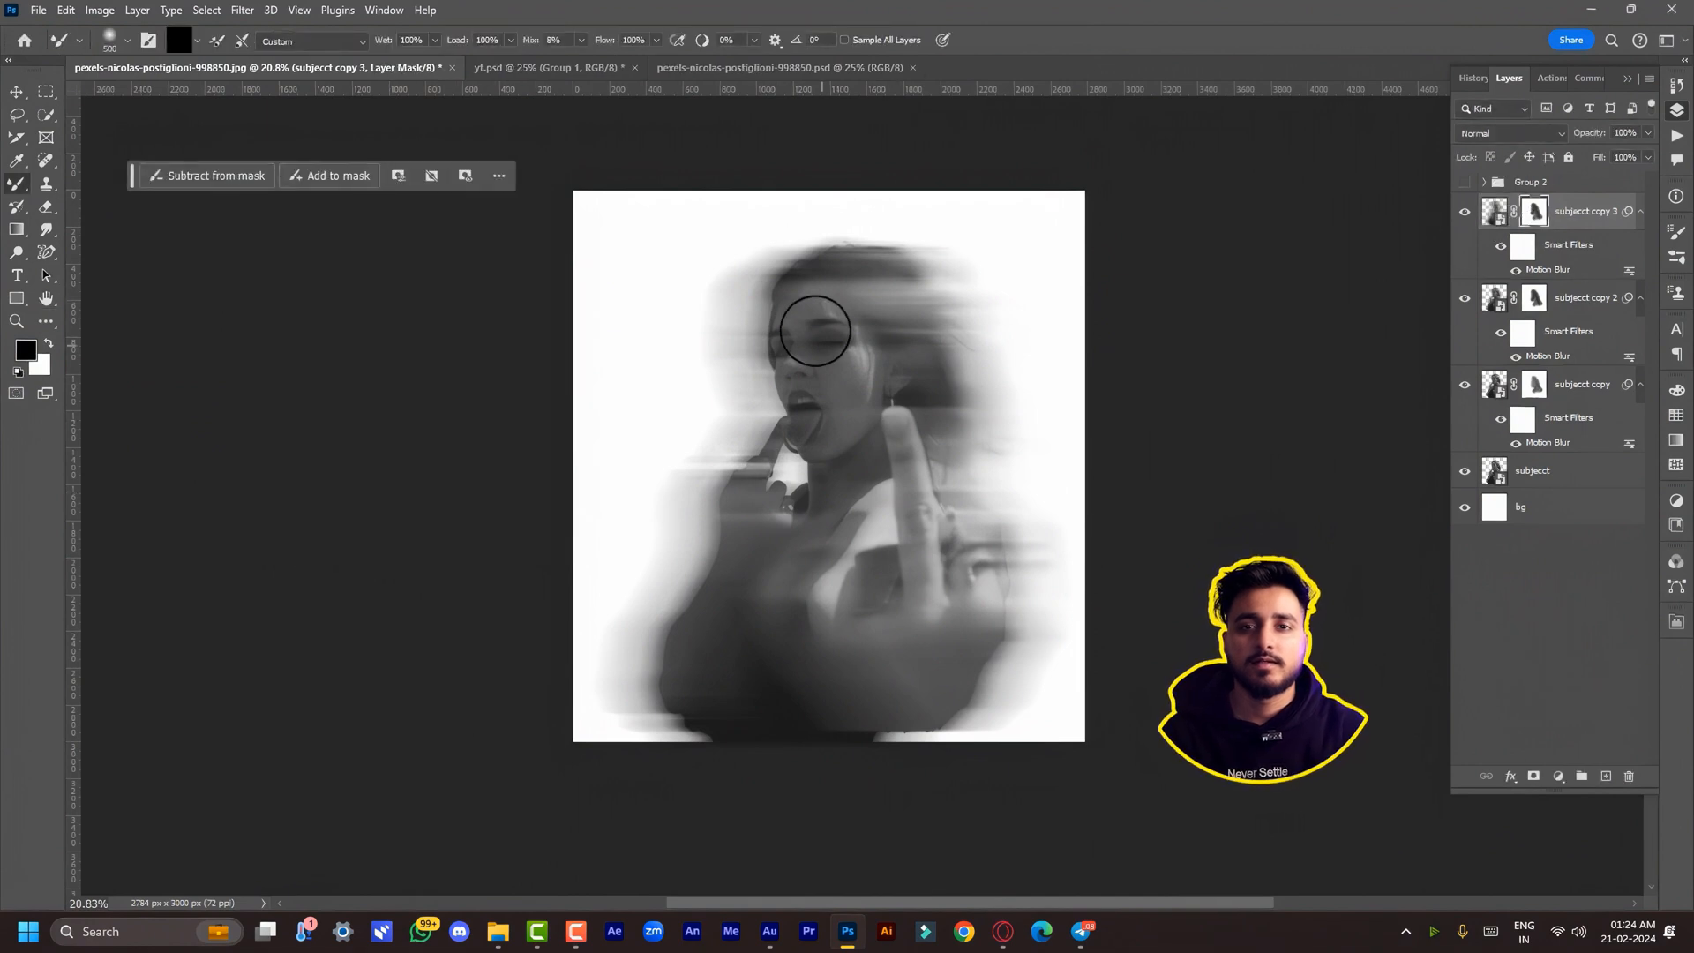
drag(815, 331, 801, 357)
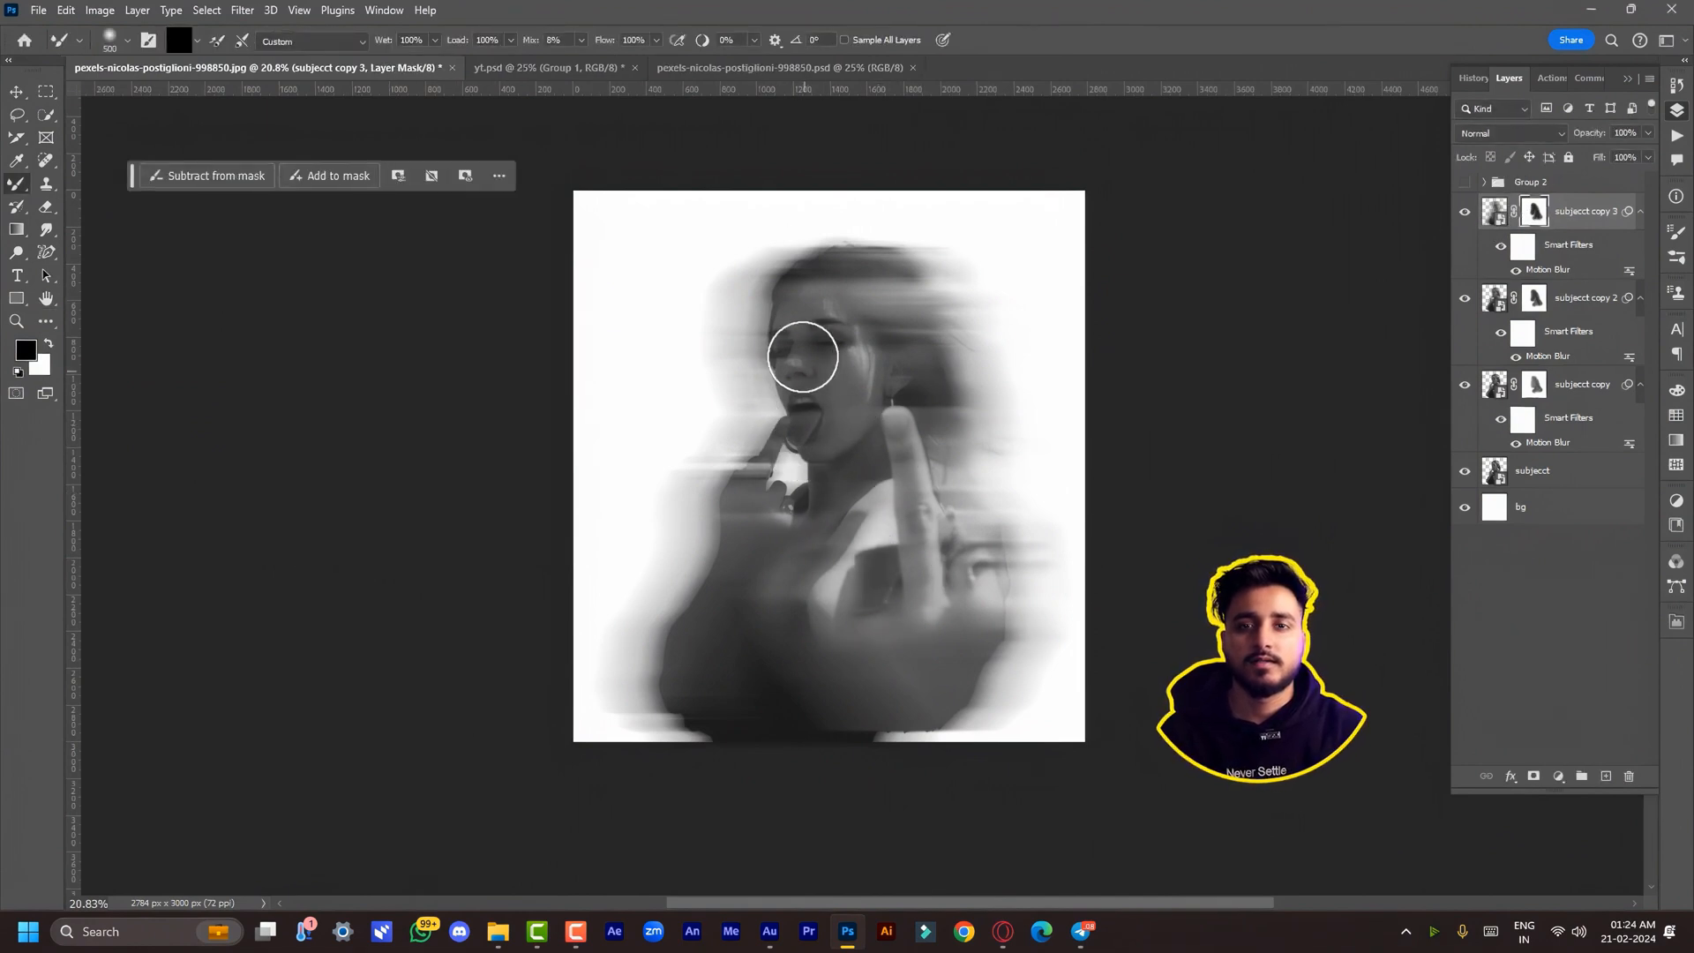
key(Ctrl+G)
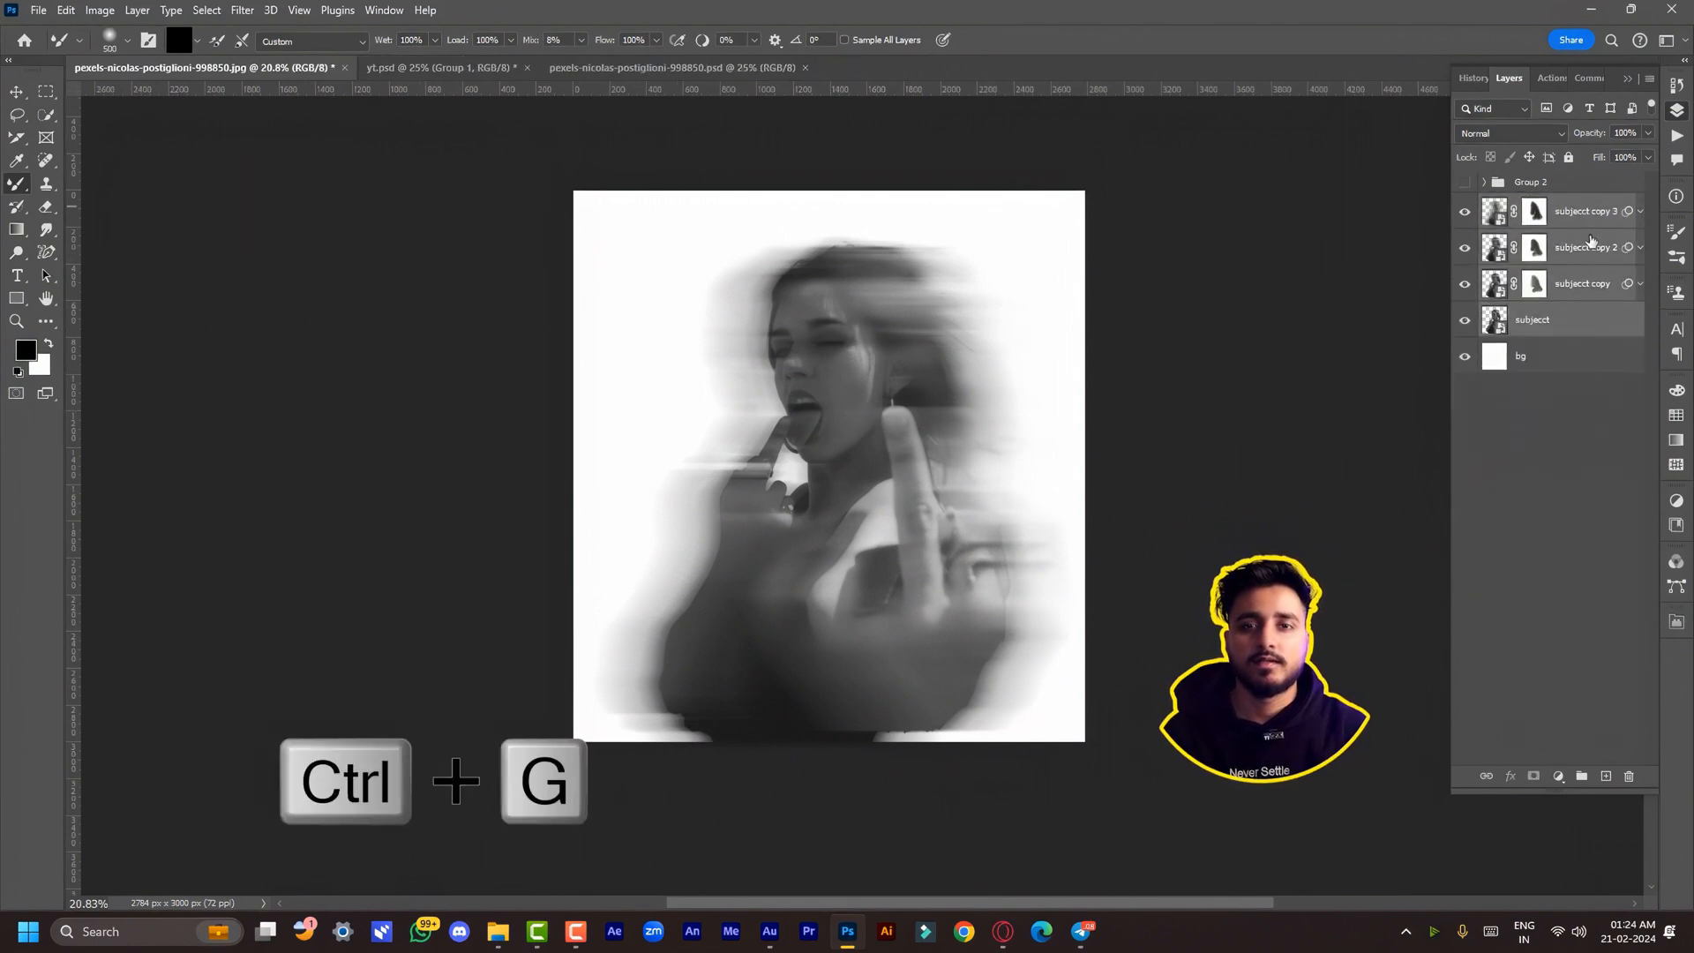
Group the subject layers into Group 3 and merge it with bg into one flattened layer
key(ctrl+g)
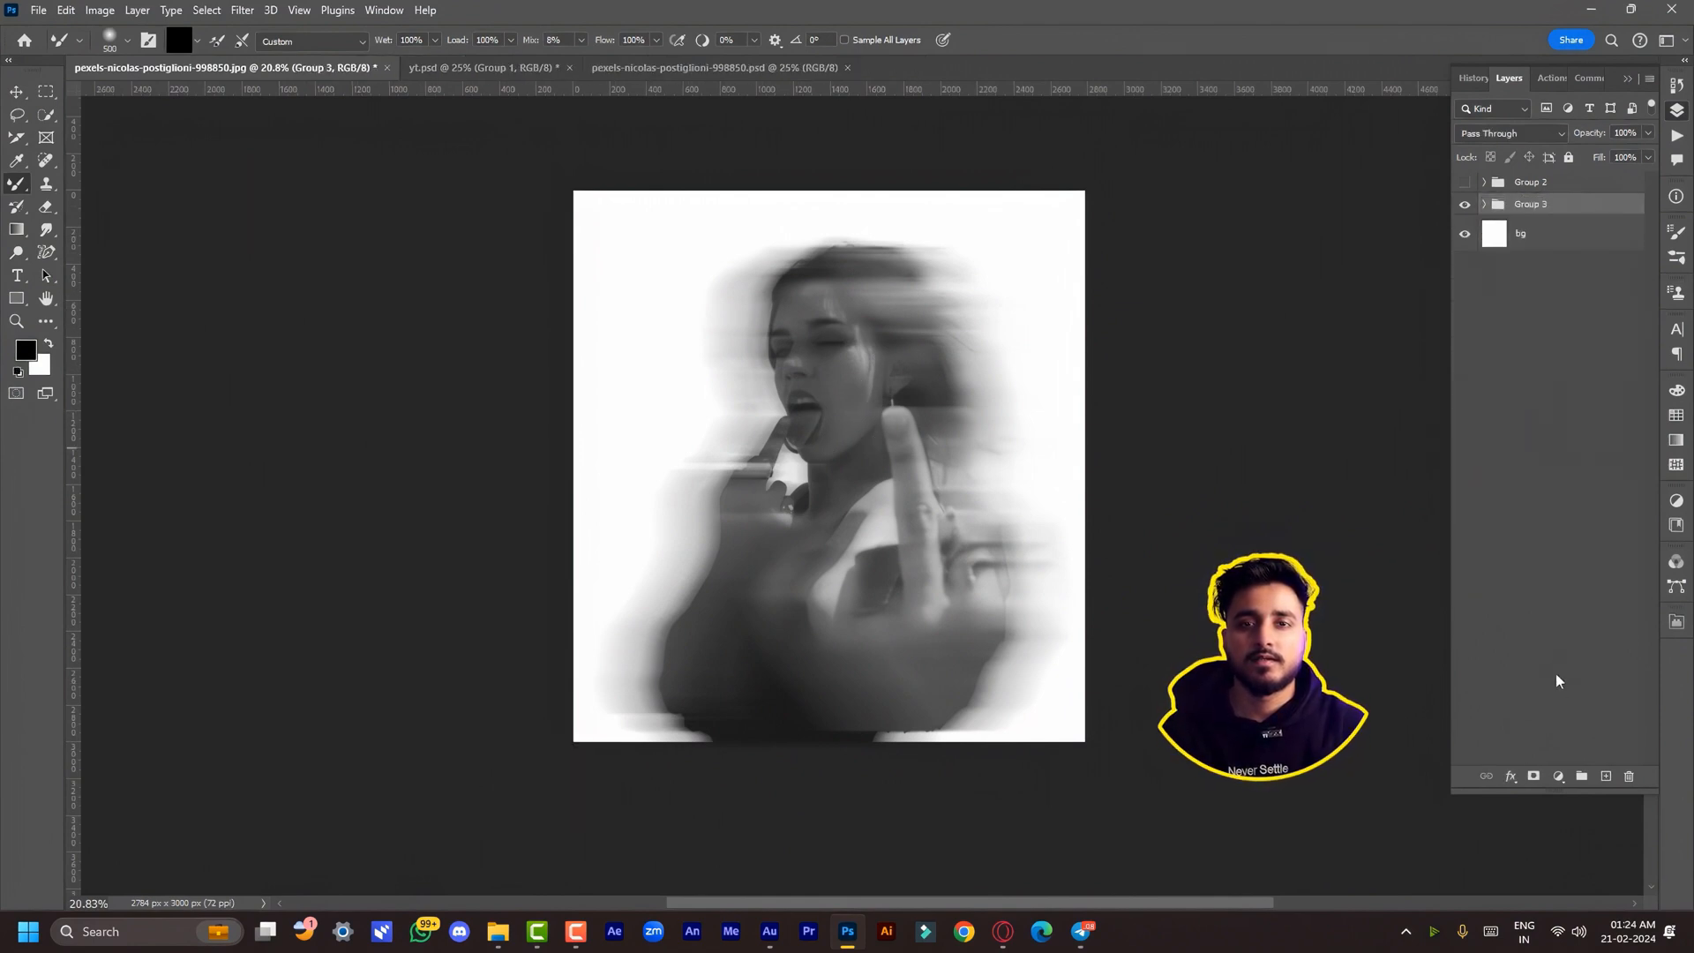
right_click(1541, 205)
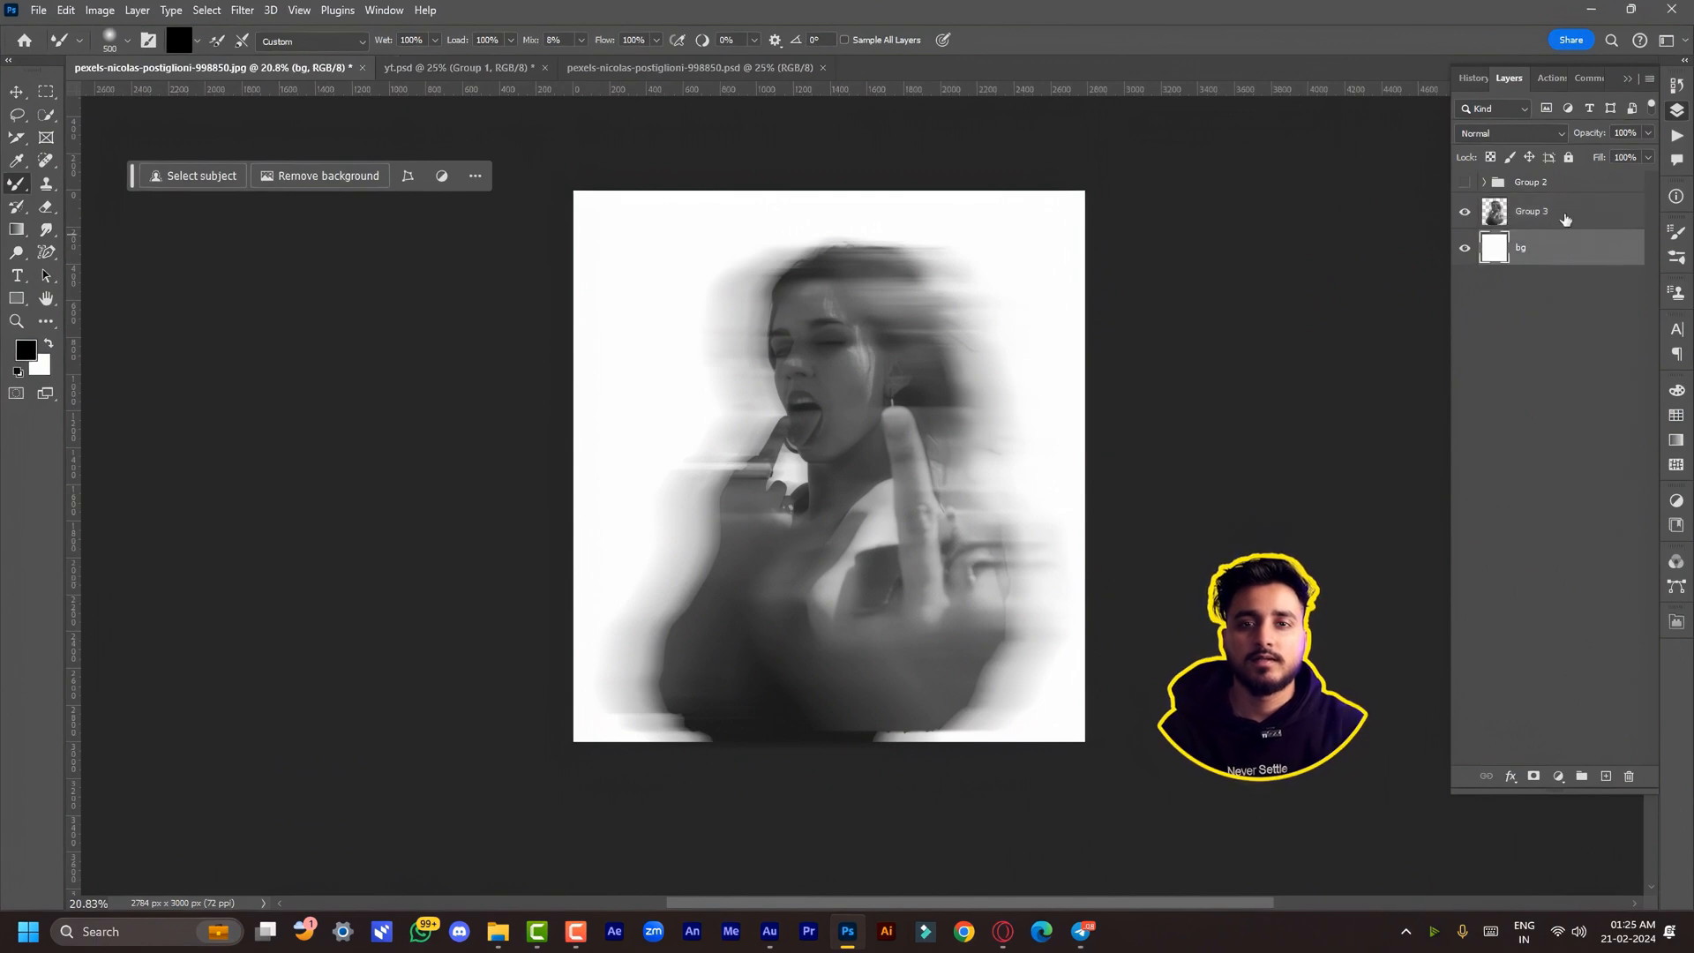
right_click(1549, 211)
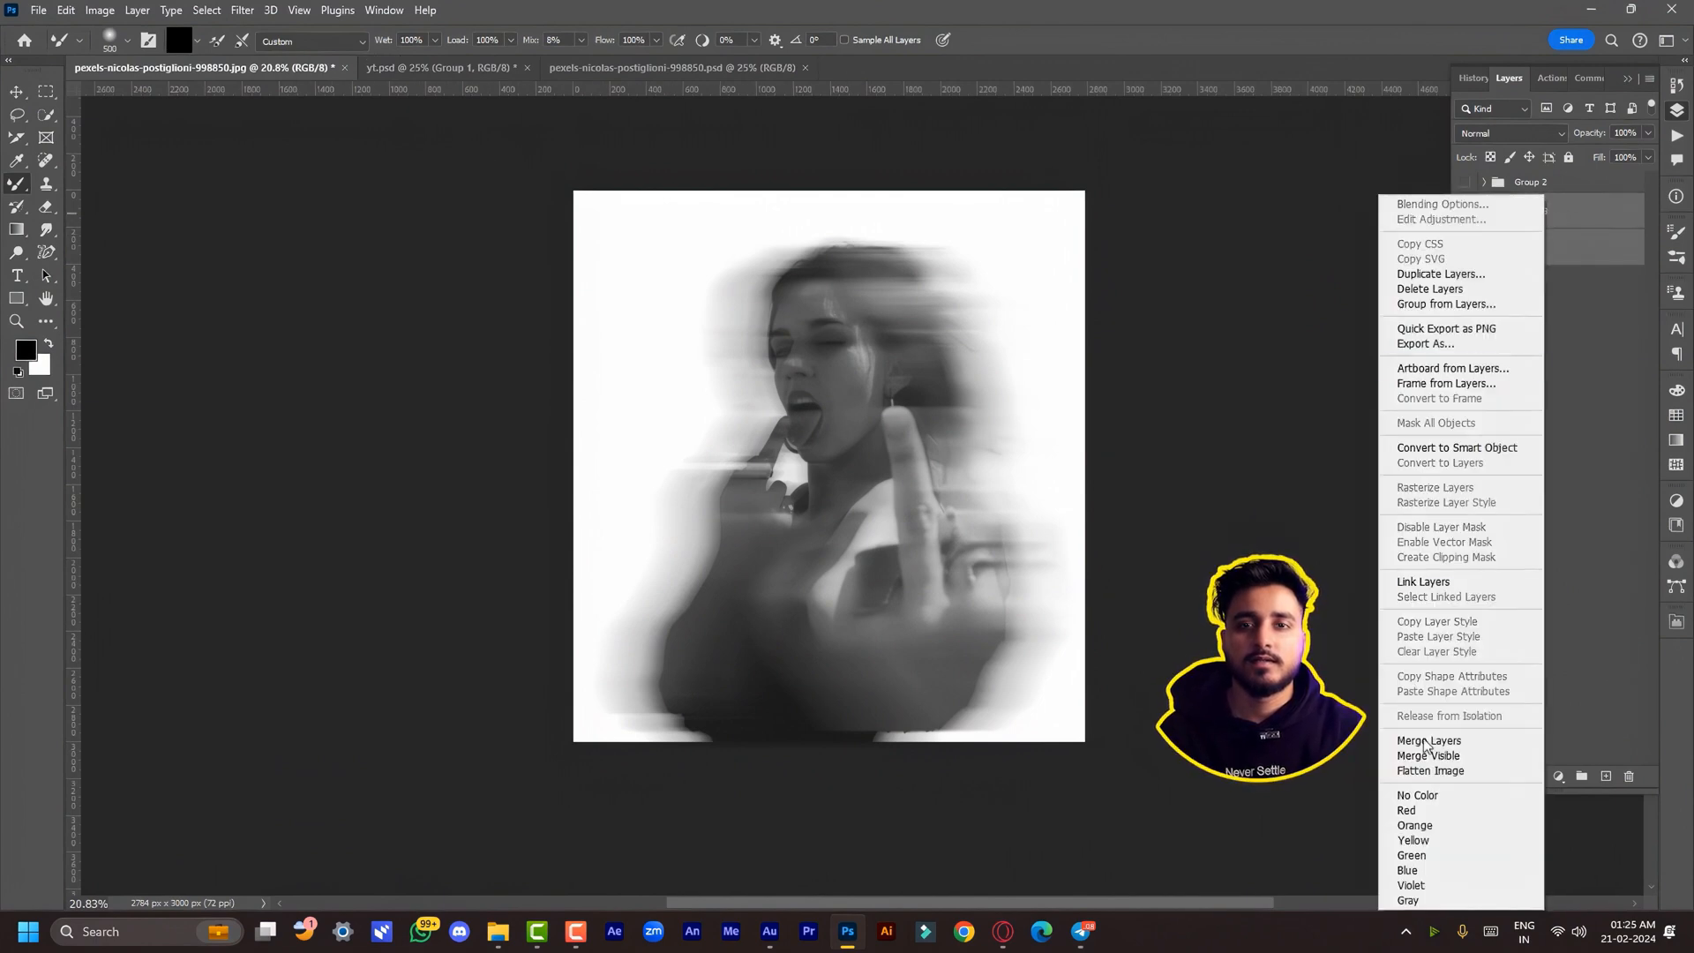
click(1429, 740)
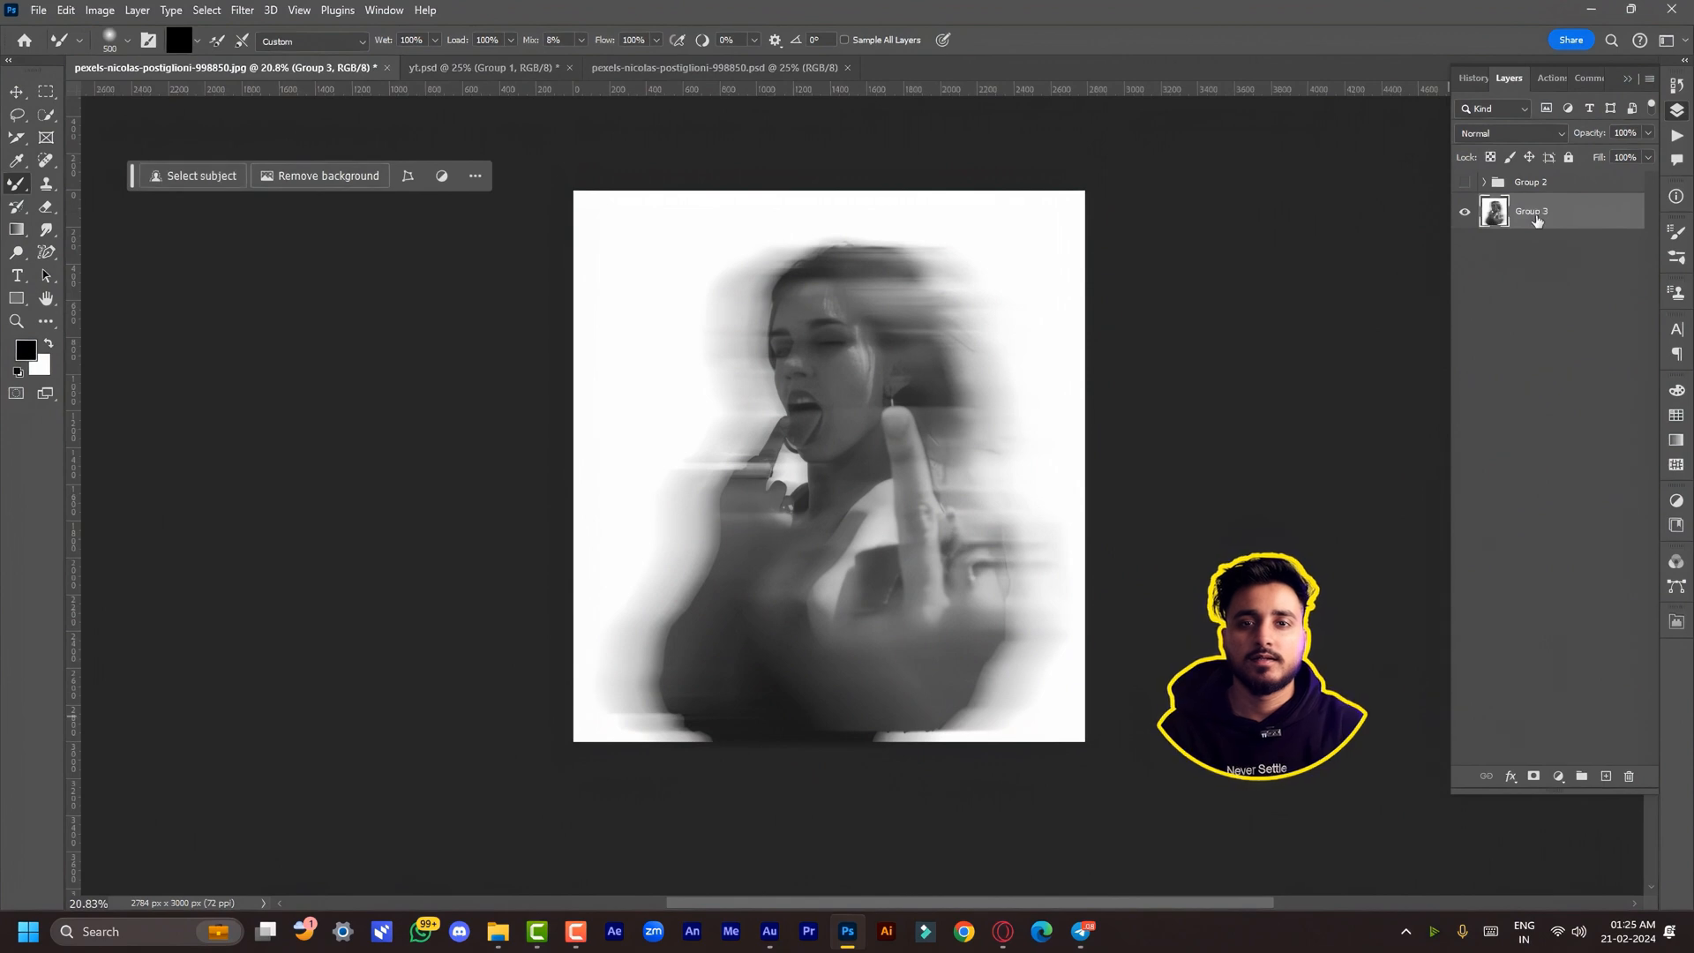
right_click(1536, 218)
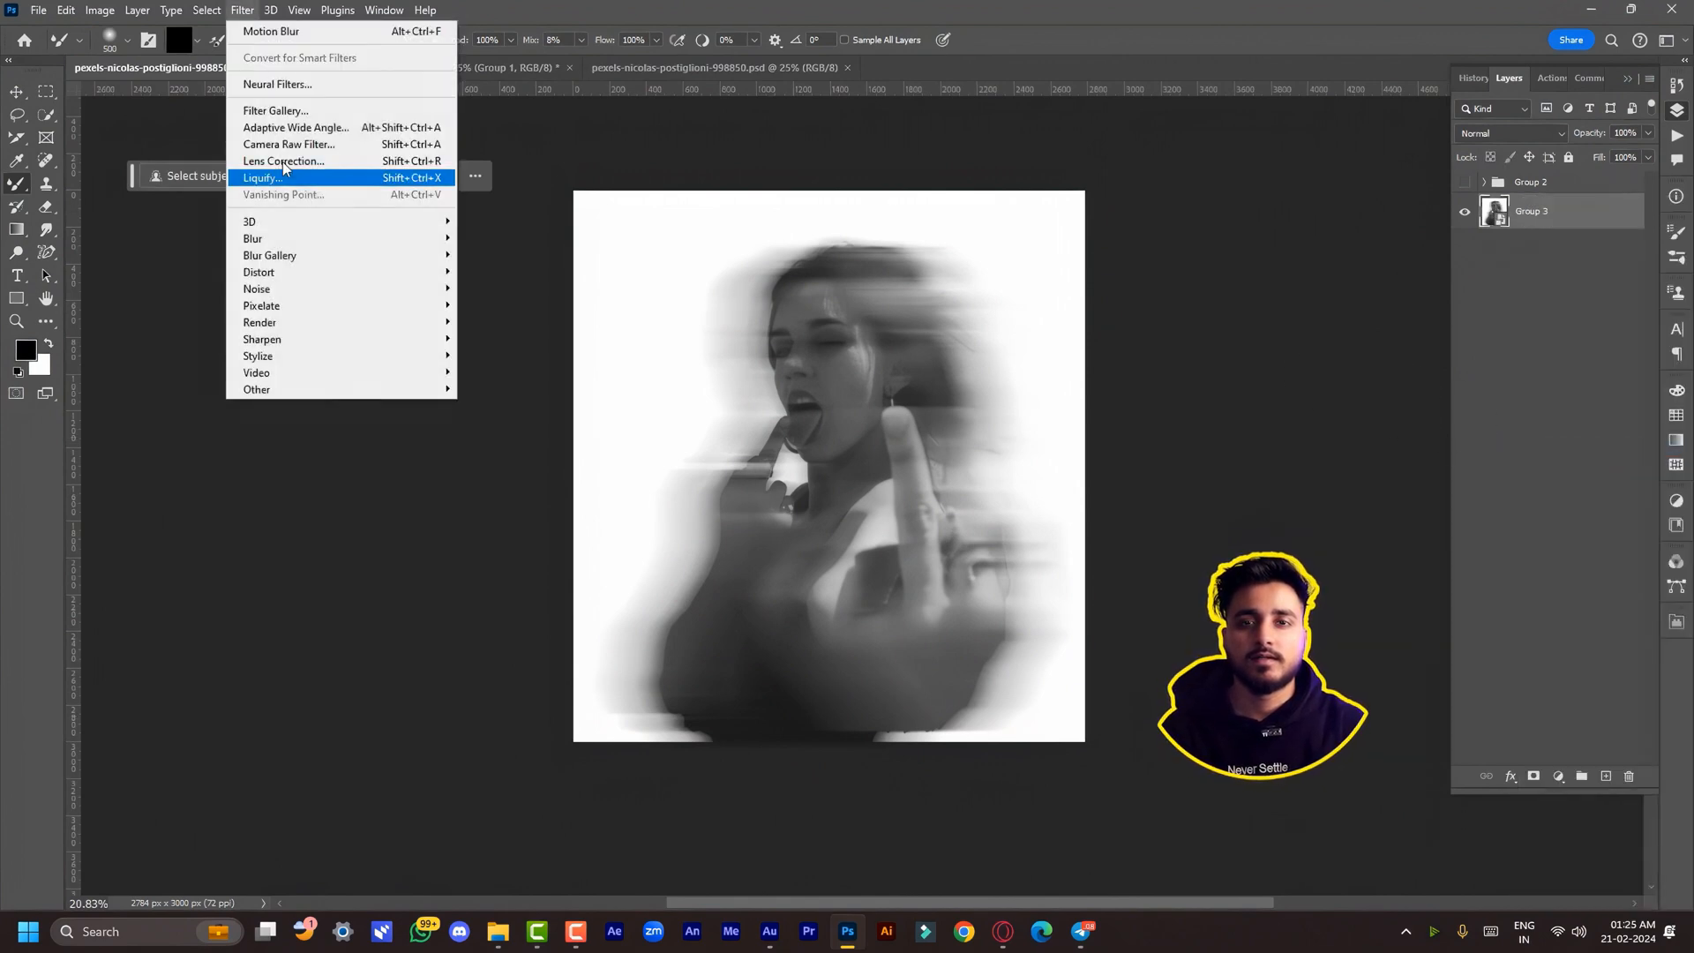
Apply a Sketch > Halftone Pattern with Line type, size 2, blended as Linear Dodge (Add)
click(276, 109)
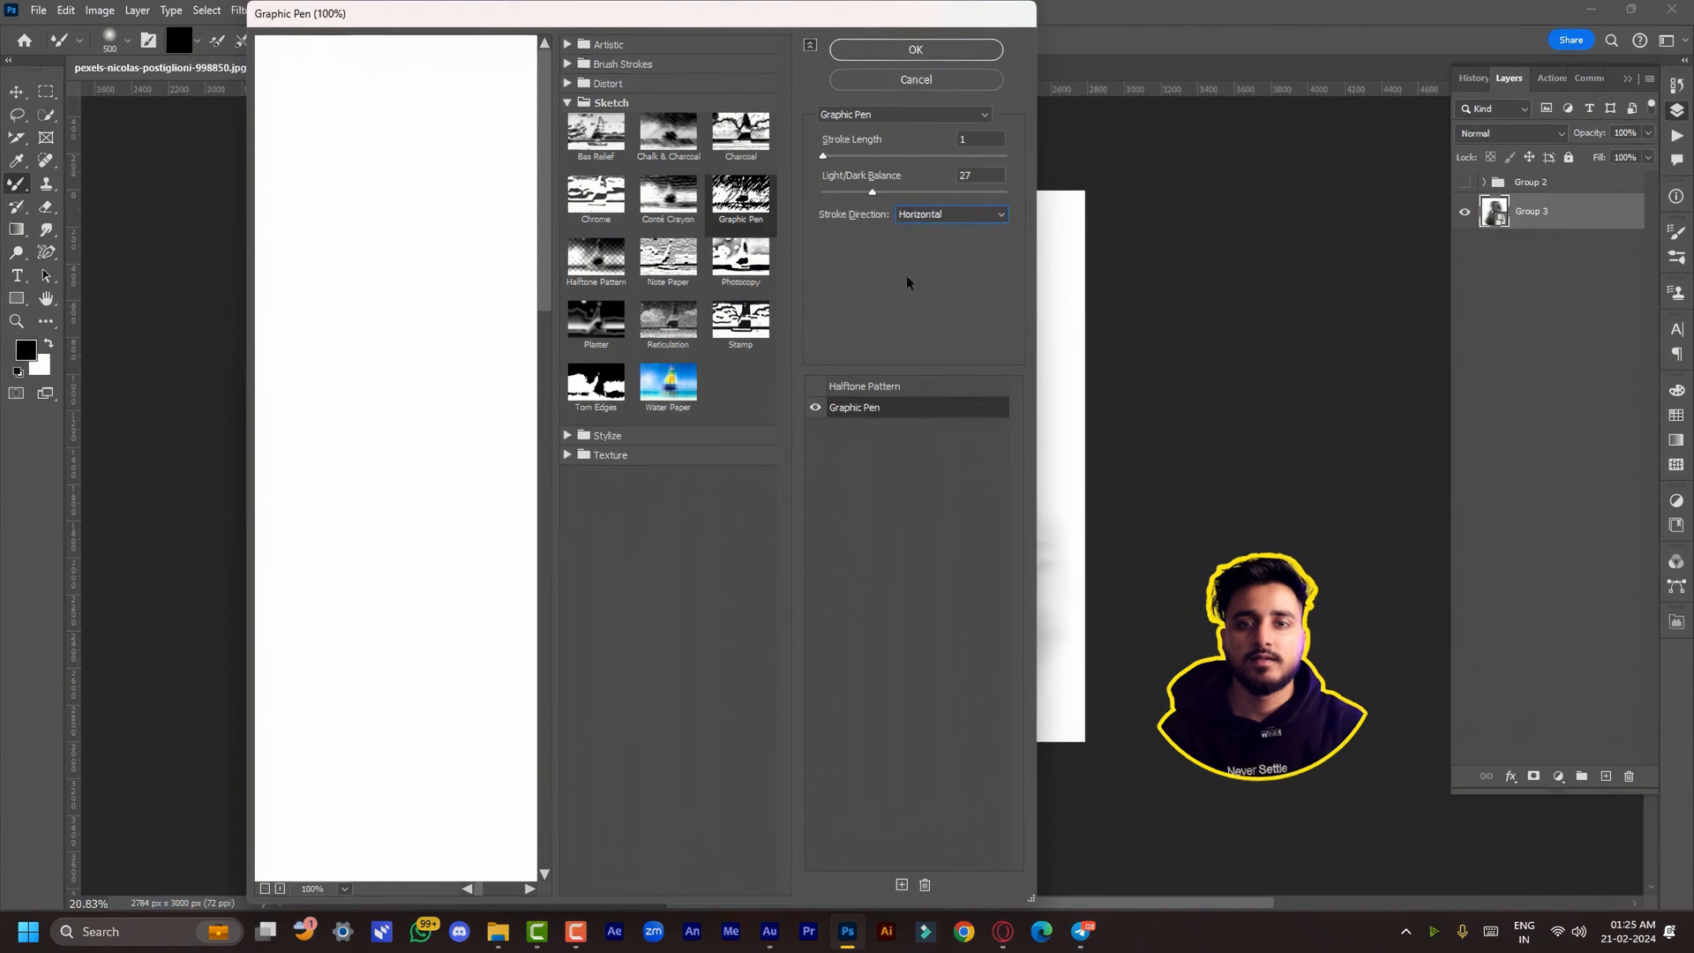
click(596, 256)
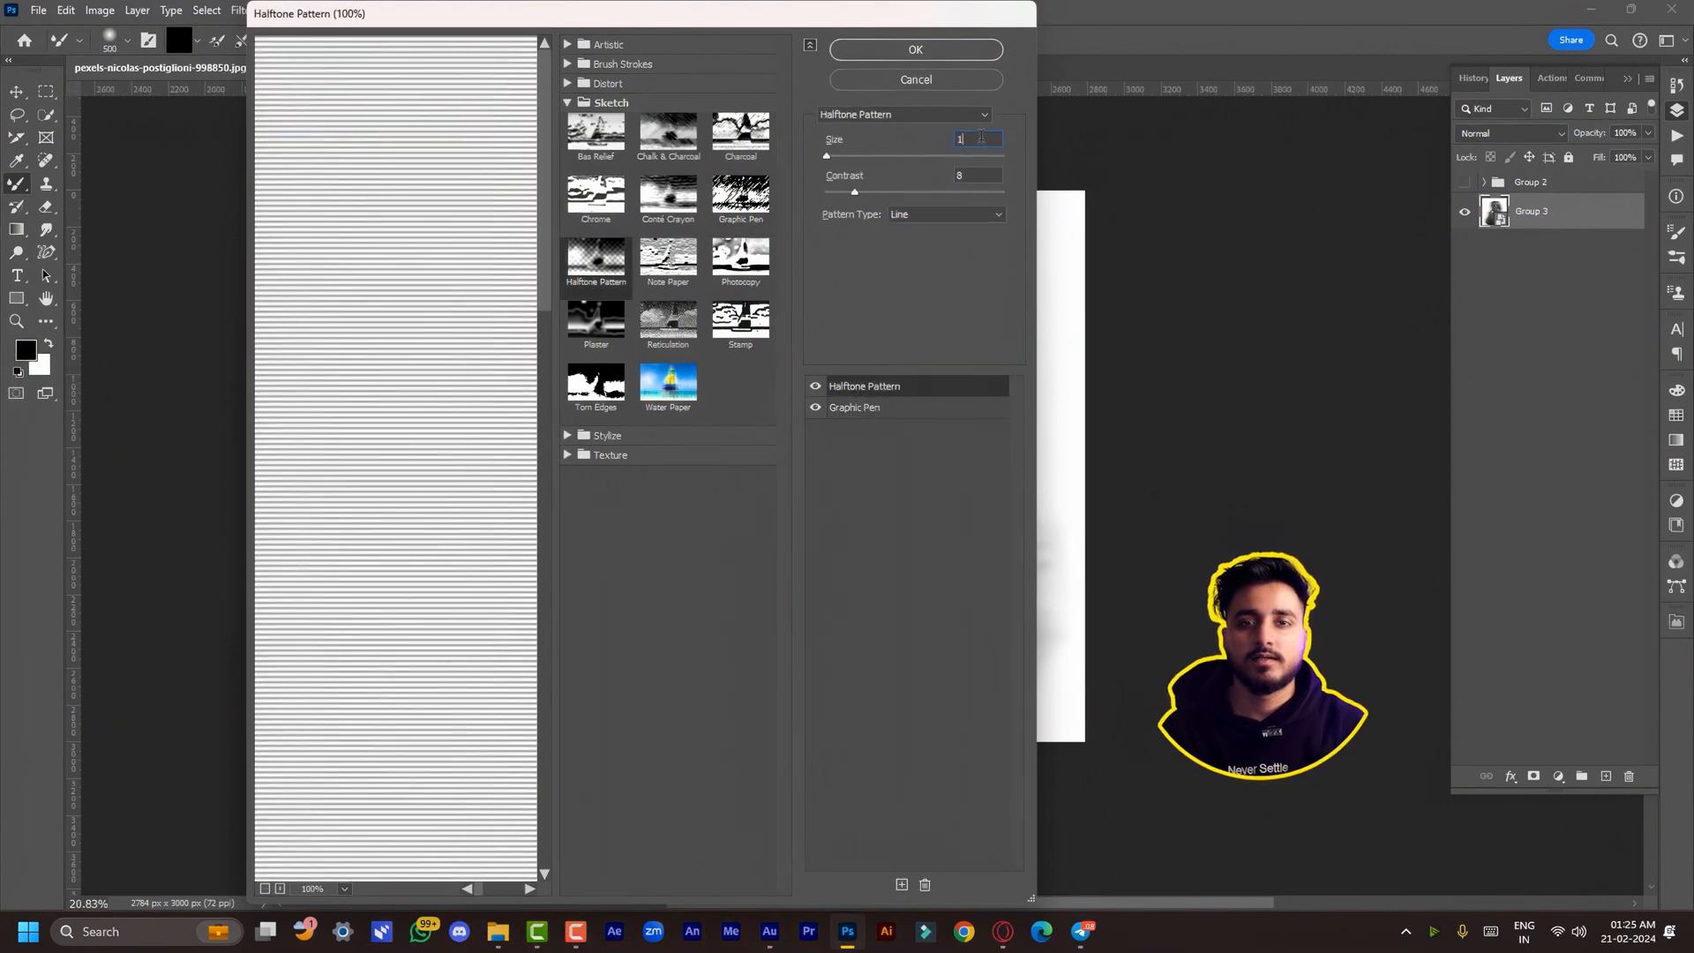
text(2)
click(978, 175)
text(4)
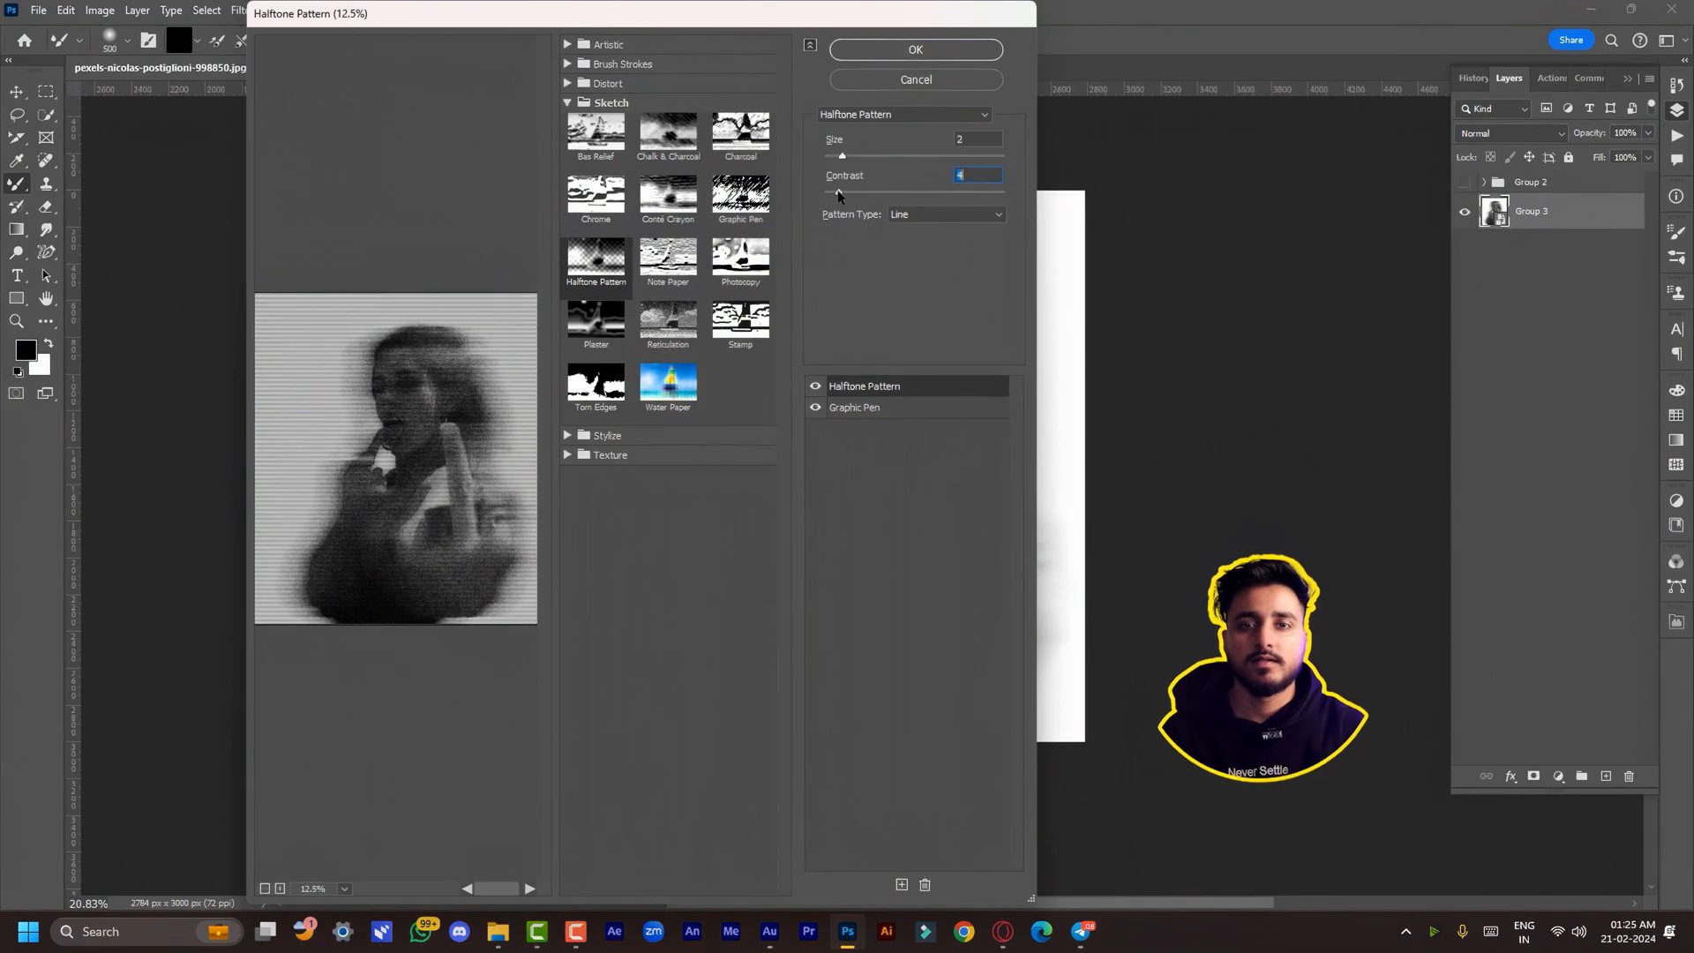
click(917, 50)
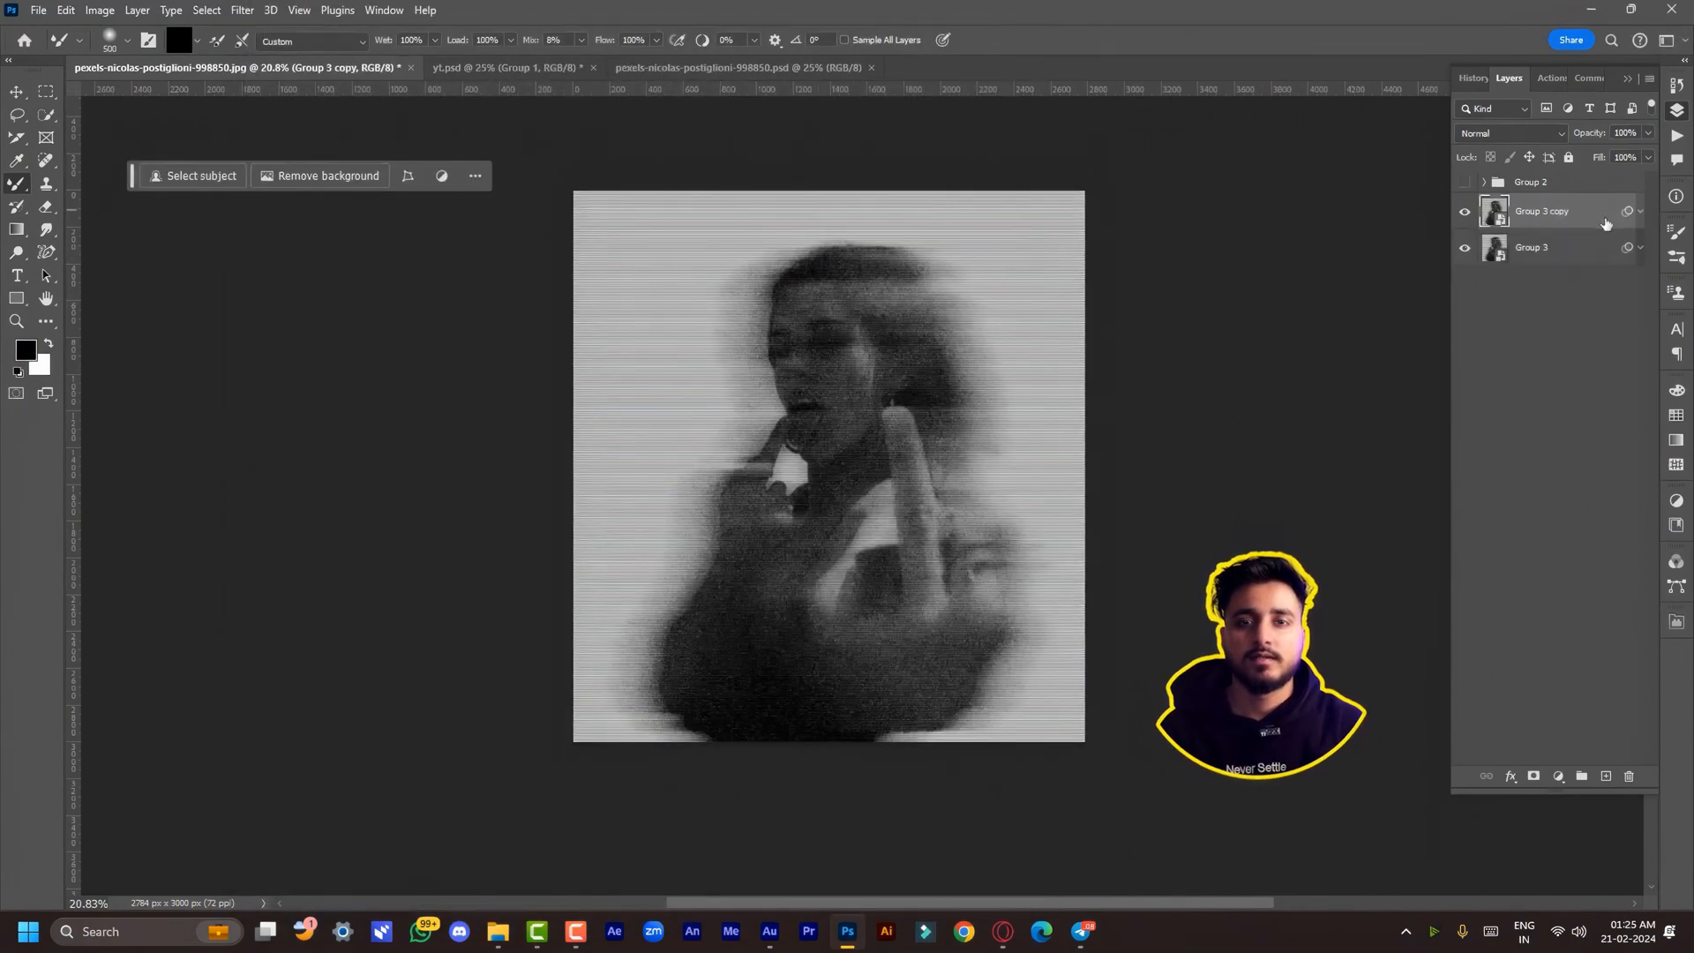
click(1511, 134)
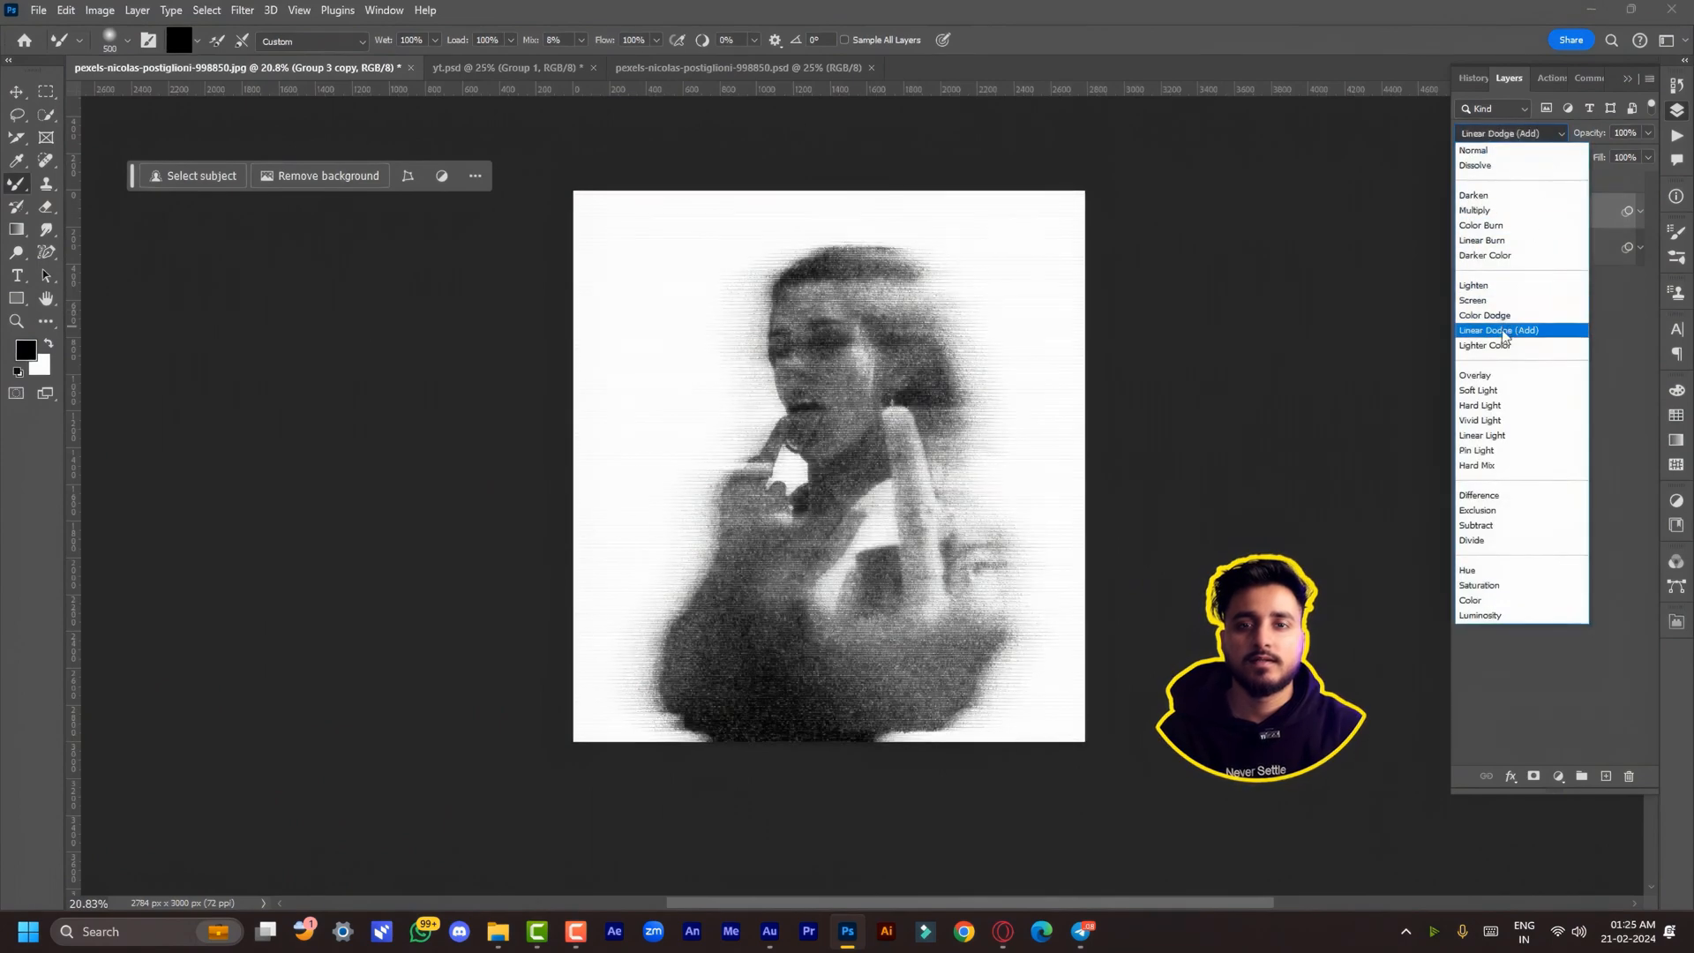